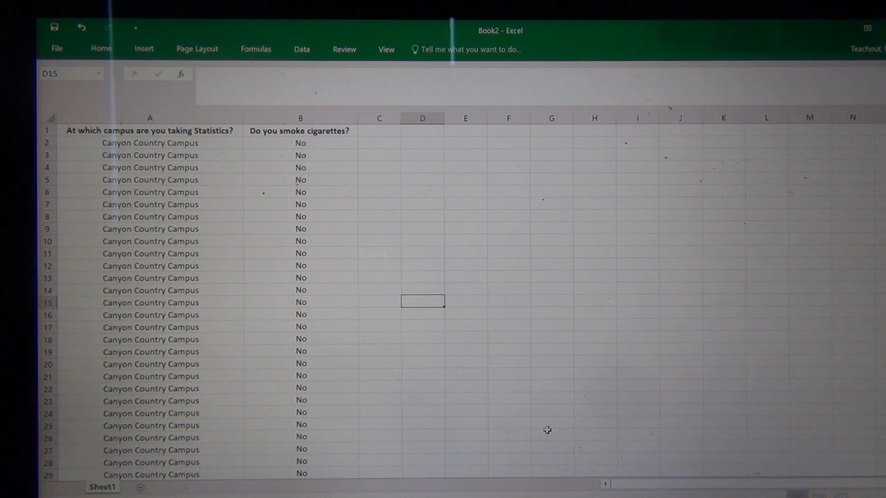
mouse_move(346, 399)
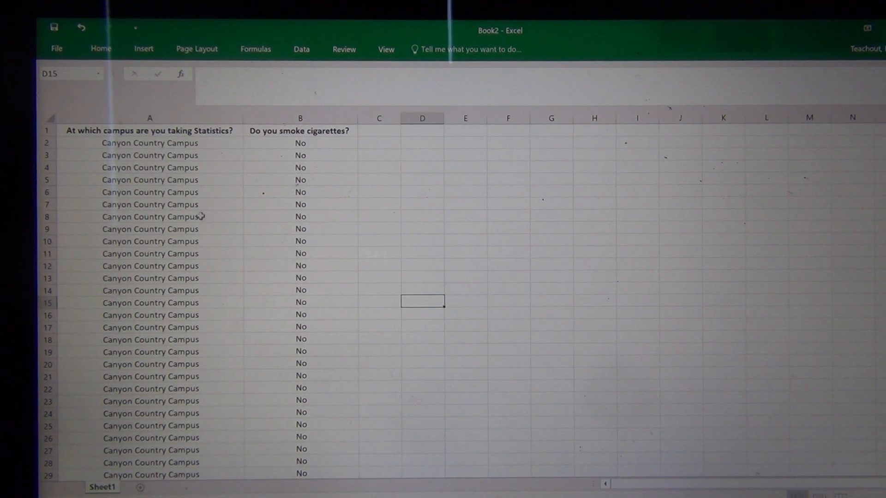
Step: Copy the campus and smoking columns A:B and place the duplicate at column D
scroll("down", 3)
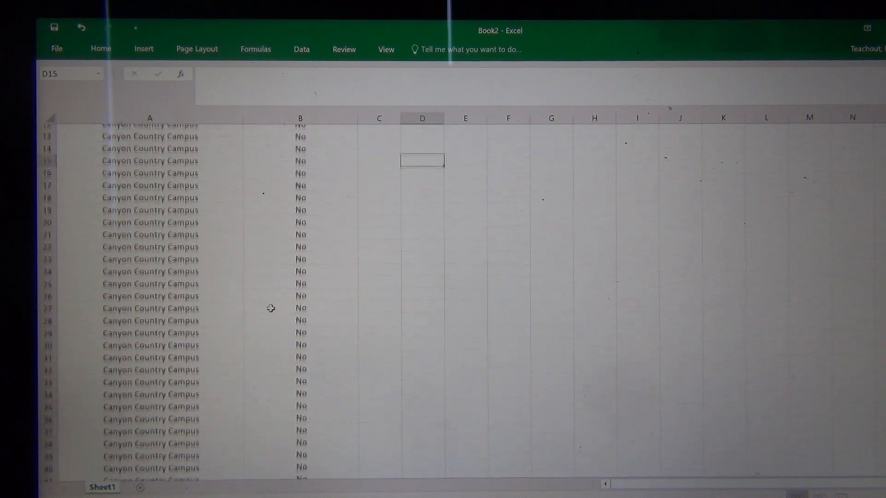
scroll("down", 3)
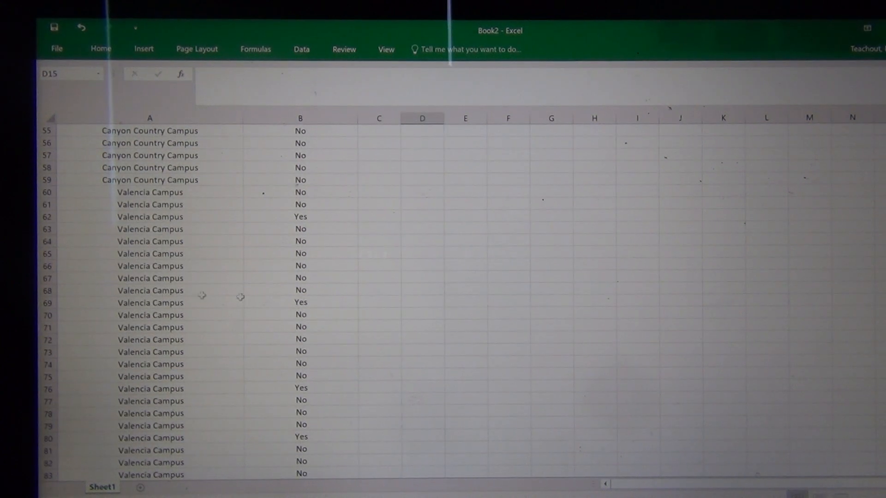
scroll("down", 3)
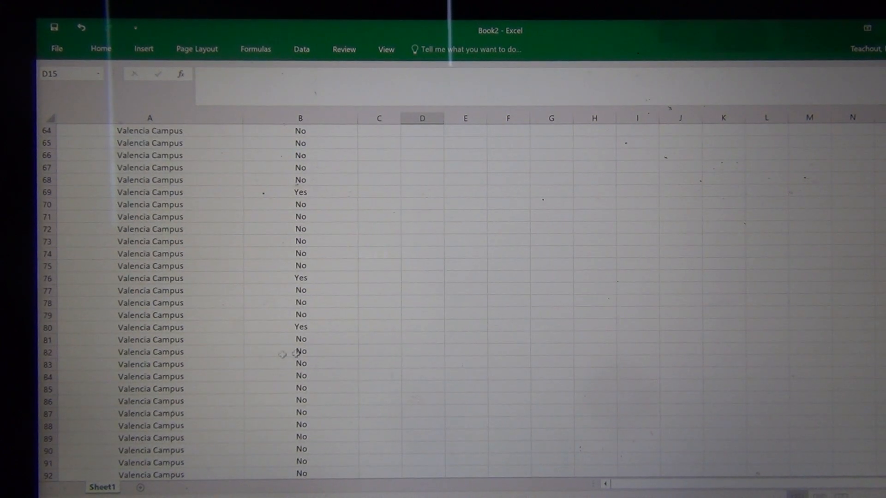
scroll("down", 3)
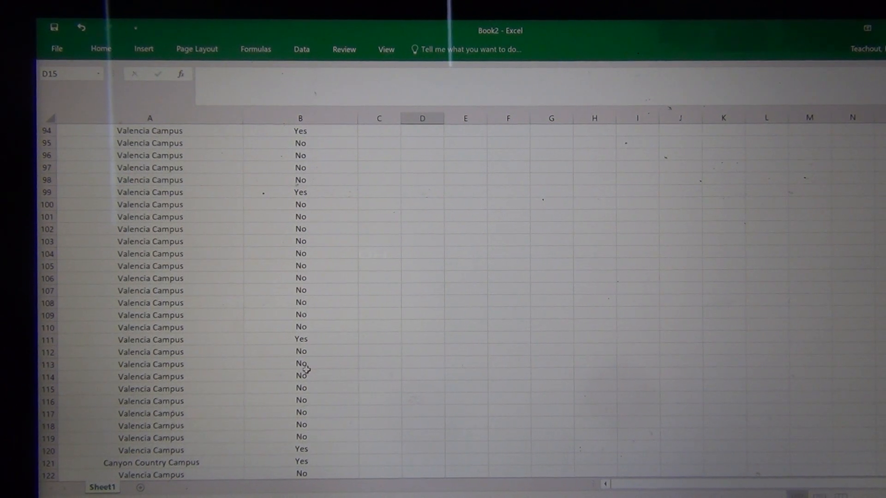
scroll("up", 3)
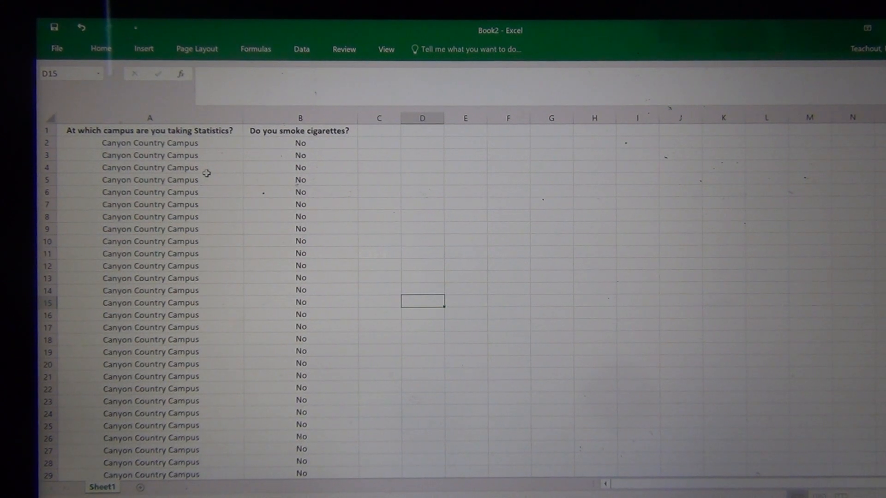
mouse_move(203, 168)
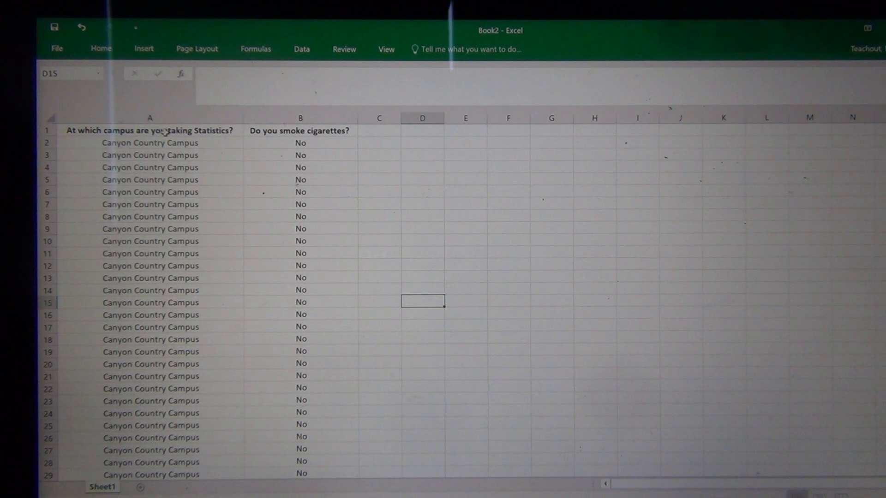
left_click(149, 117)
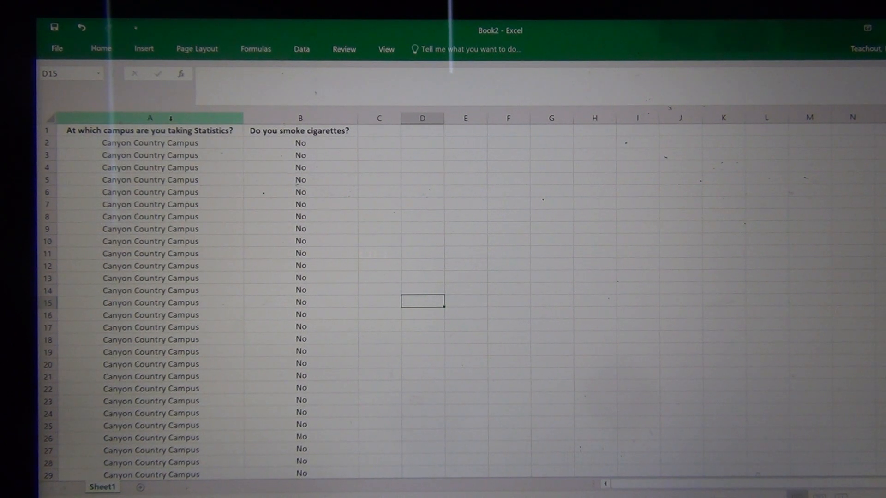
left_click(149, 131)
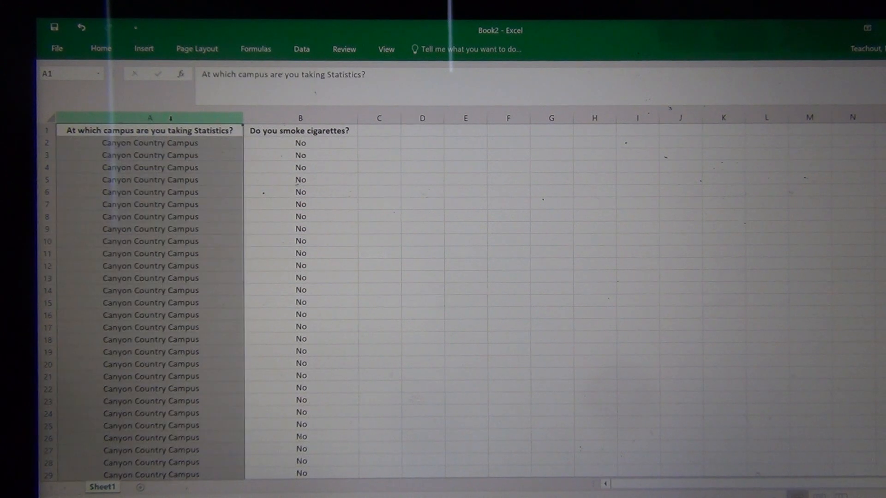
left_click(300, 118)
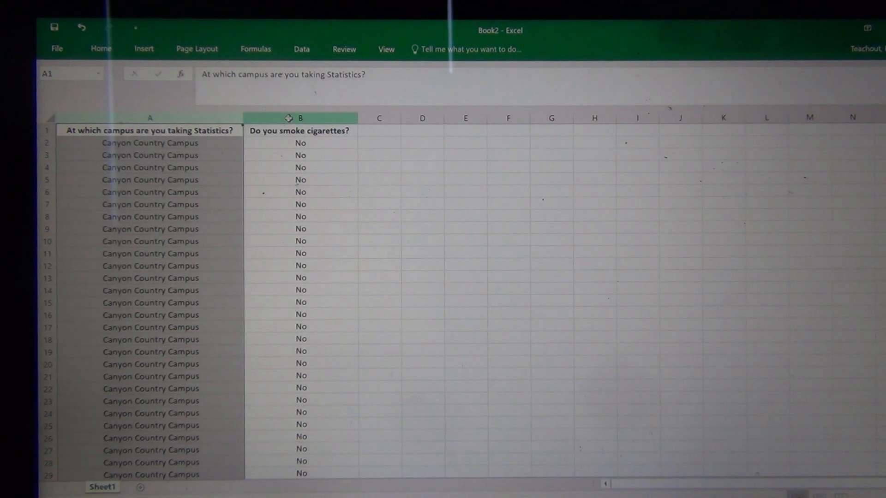
left_click(300, 130)
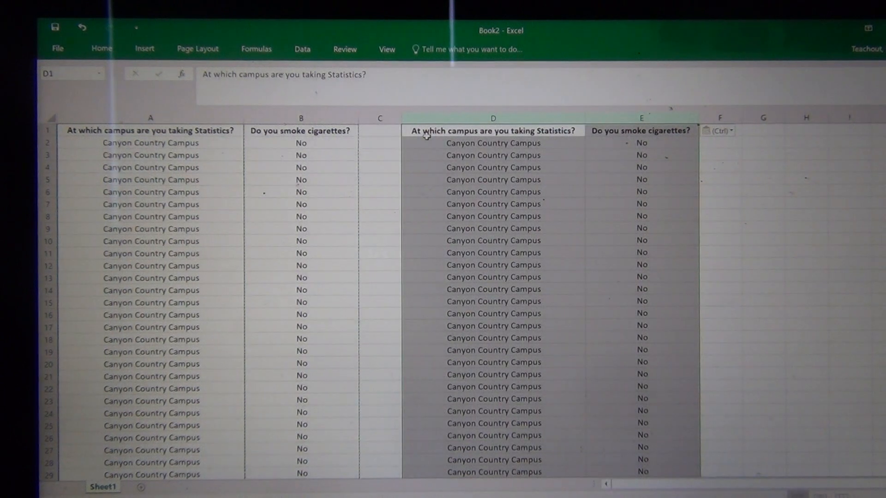
mouse_move(569, 298)
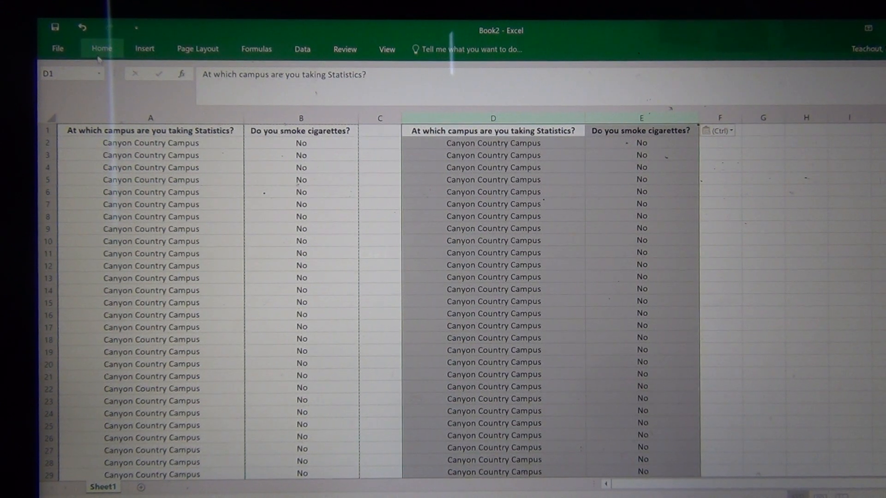
Step: Custom-sort the copied columns by the campus question, A to Z, keeping headers
left_click(102, 49)
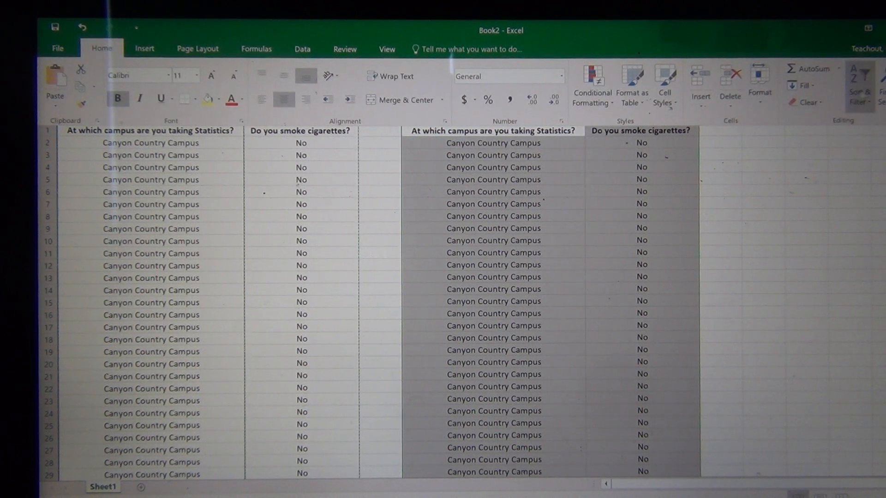
mouse_move(859, 82)
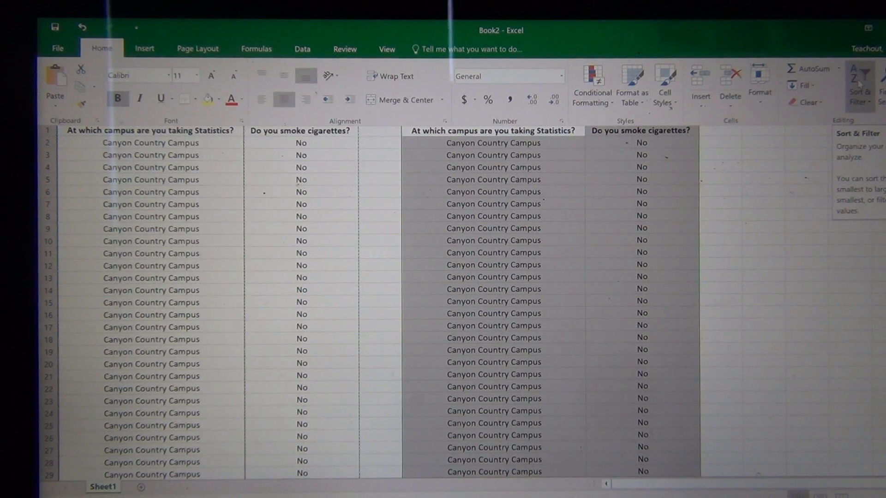
left_click(858, 85)
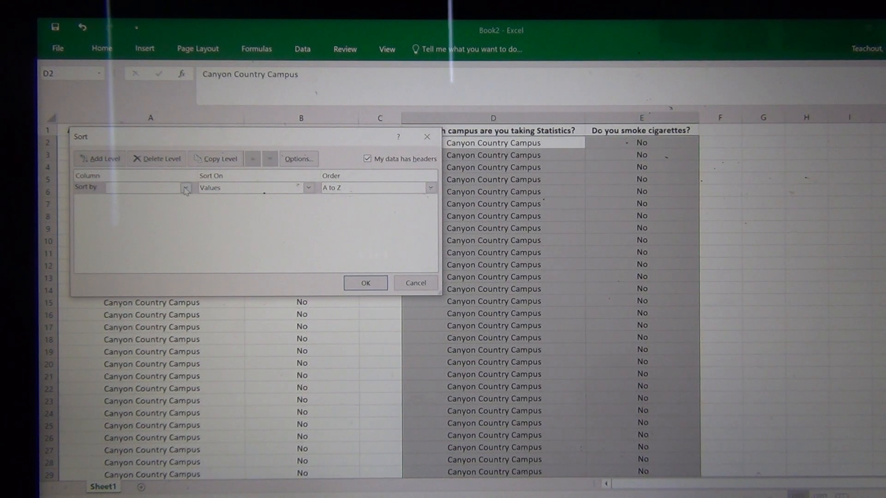
left_click(186, 188)
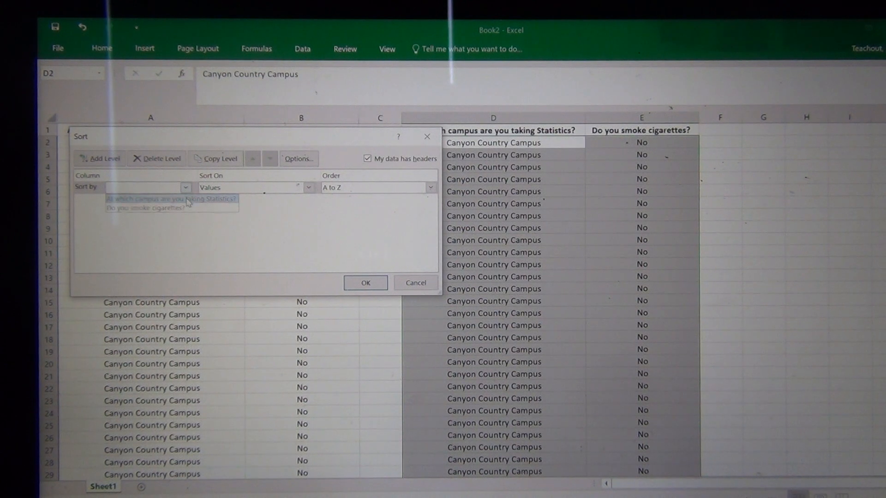
left_click(170, 198)
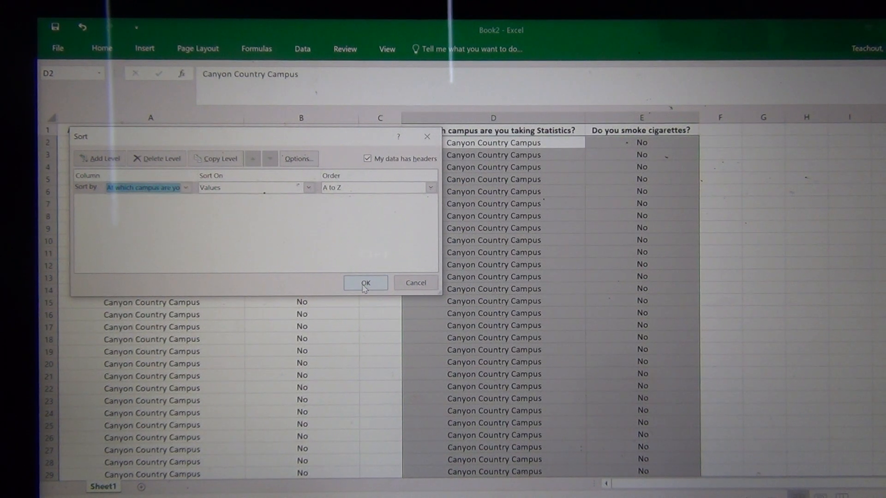
left_click(365, 282)
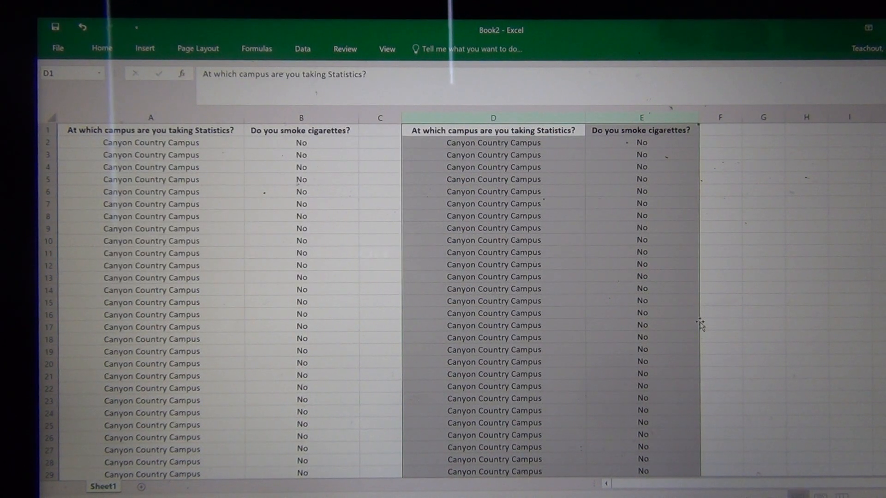
scroll("down", 3)
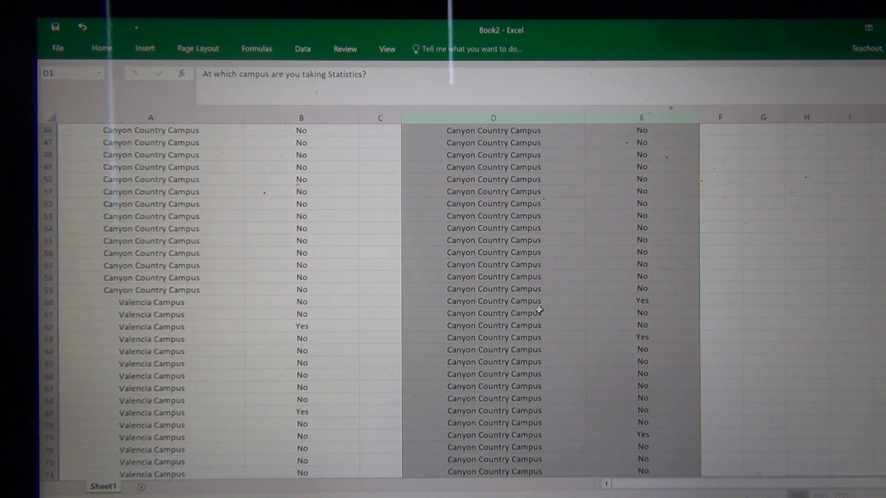
scroll("down", 3)
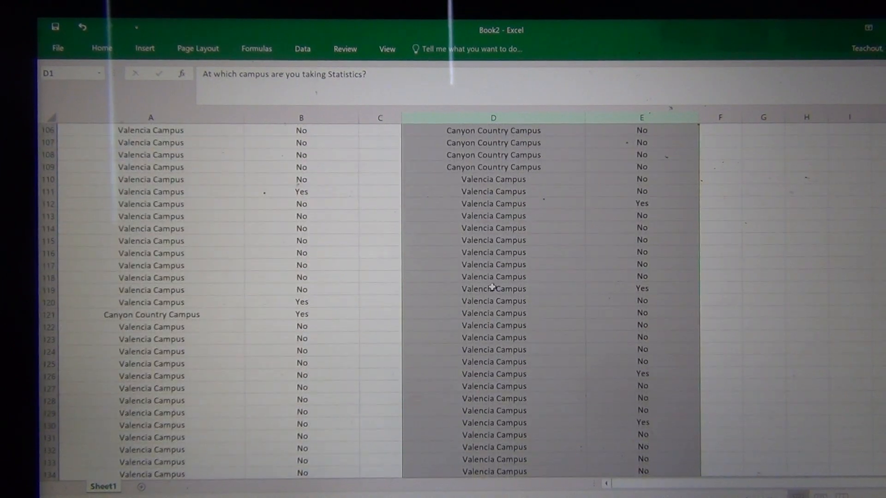
scroll("down", 3)
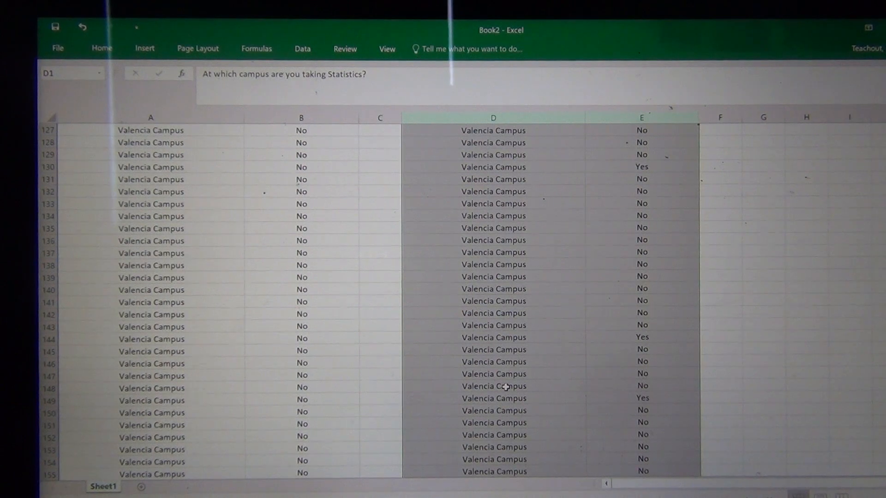
scroll("up", 3)
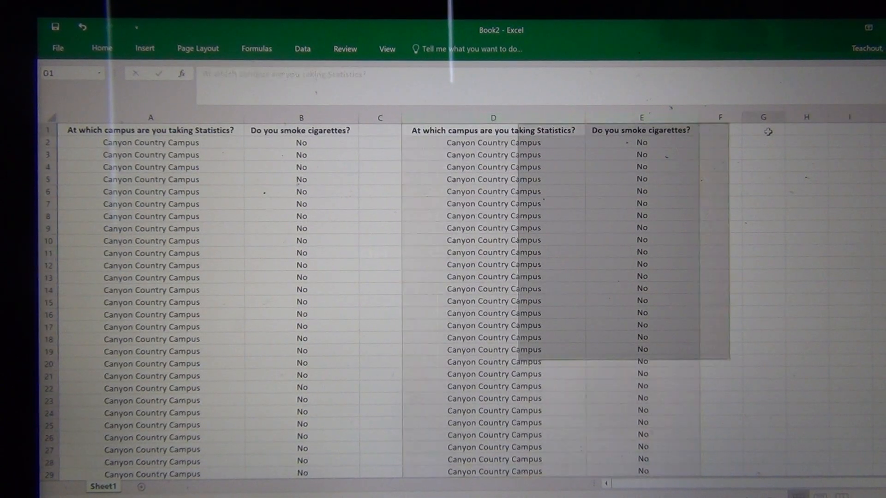
Step: Enter 'Smoking Canyon Country' in G1 and 'Smoking Valencia' in H1
left_click(762, 130)
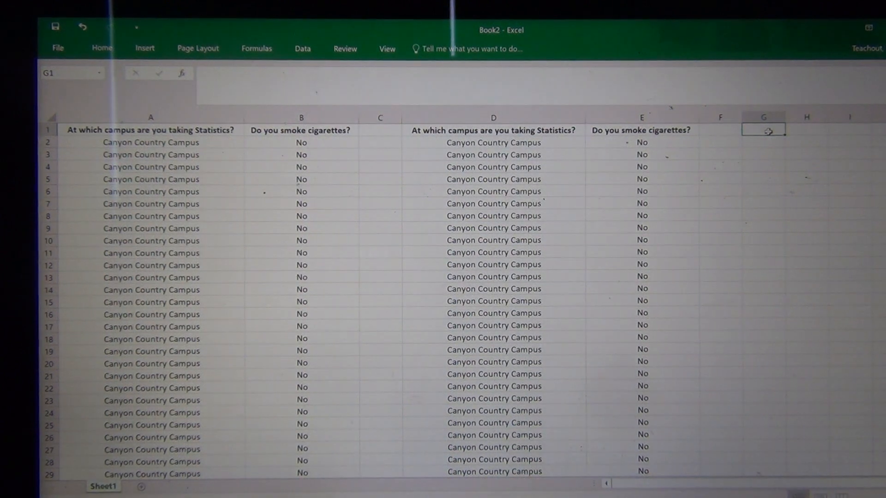
type("Smok")
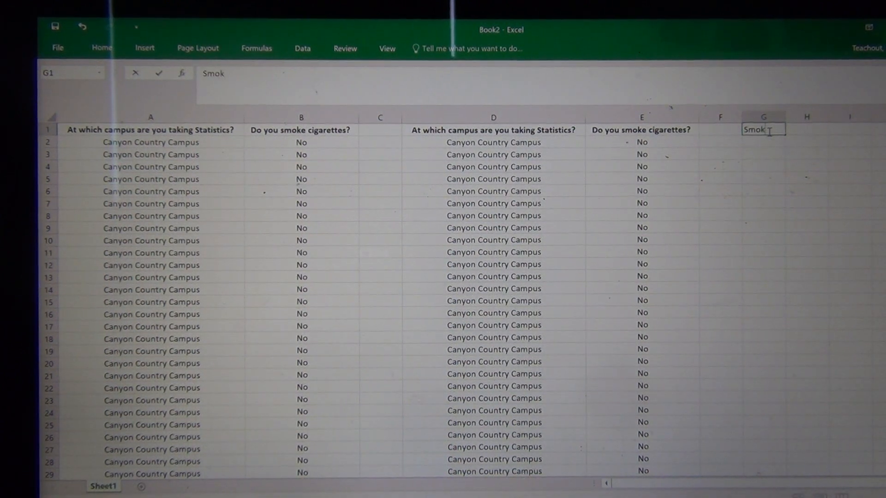
type("ing Ca")
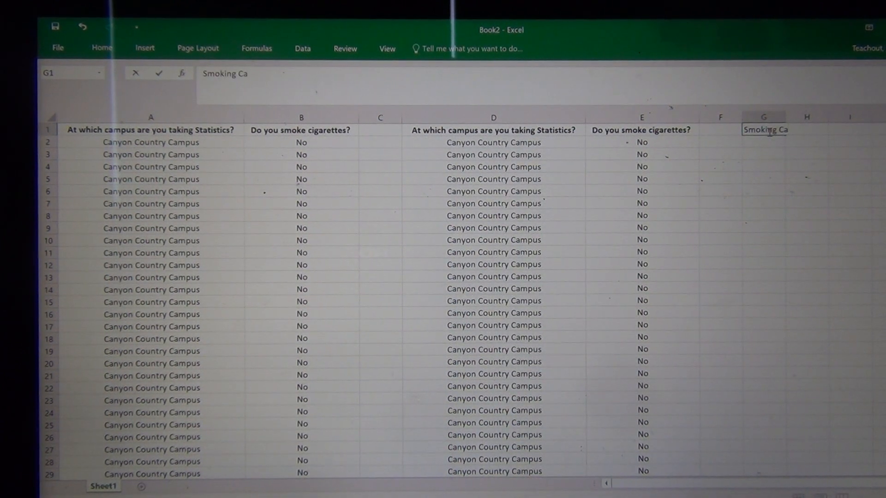
type("nyon C")
left_click(807, 129)
type("Sm")
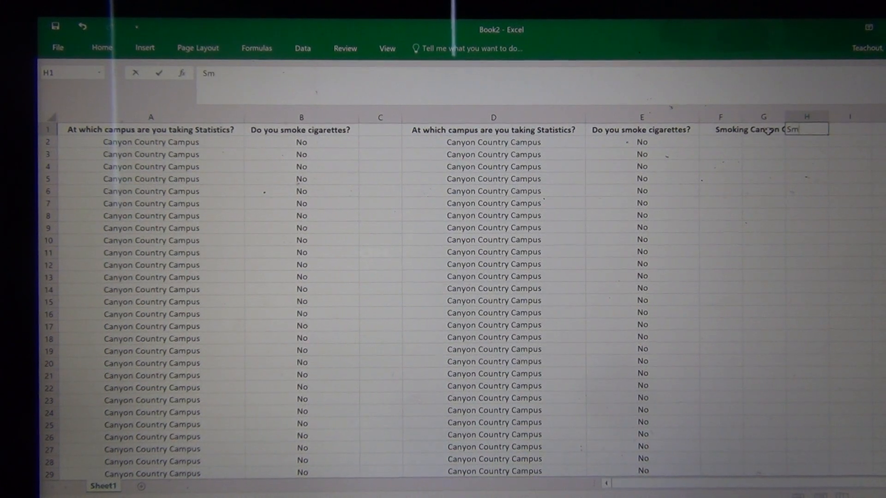
type("oking")
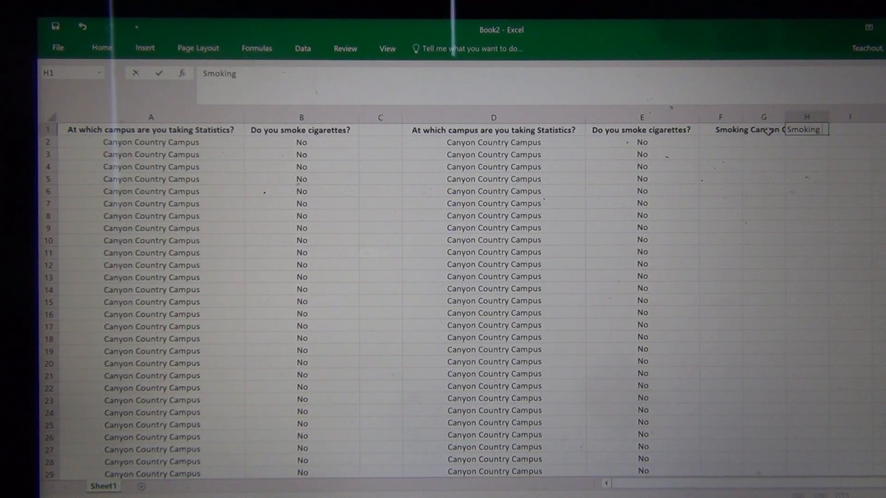
type("Valen")
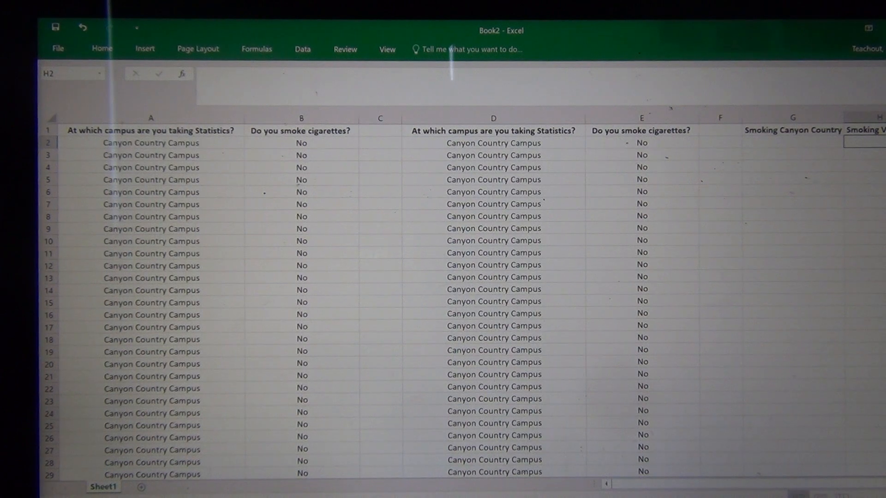
Step: Paste the copied Canyon Country smoking answers into G2, then move to H2
scroll("right", 3)
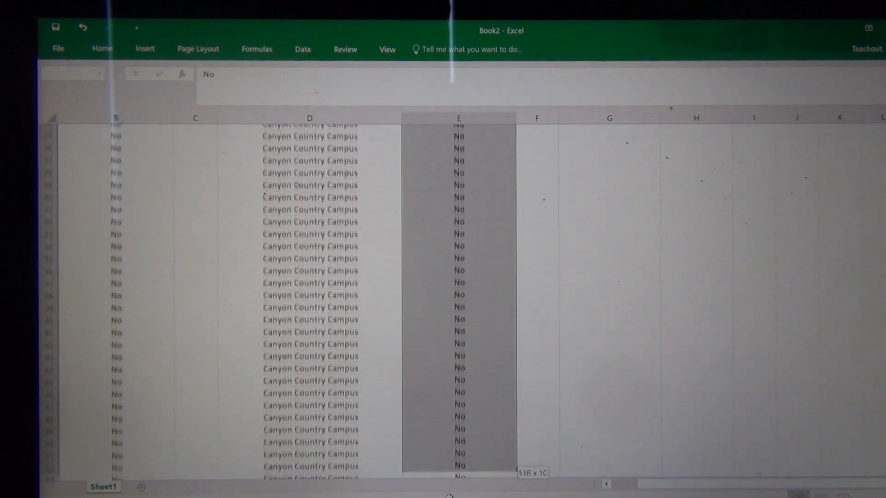
scroll("down", 3)
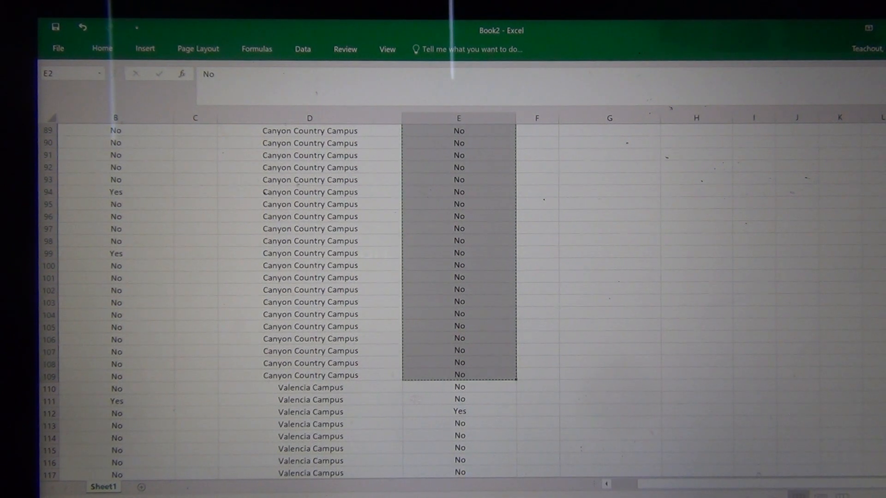
scroll("up", 3)
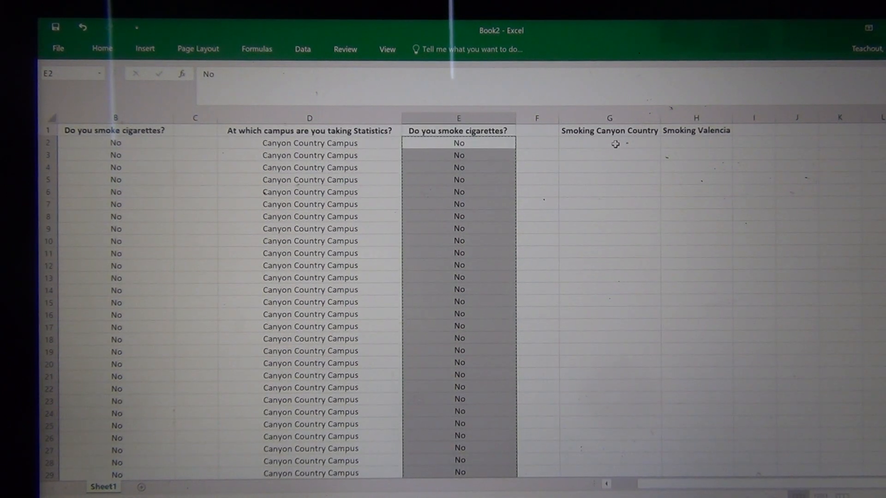
left_click(609, 143)
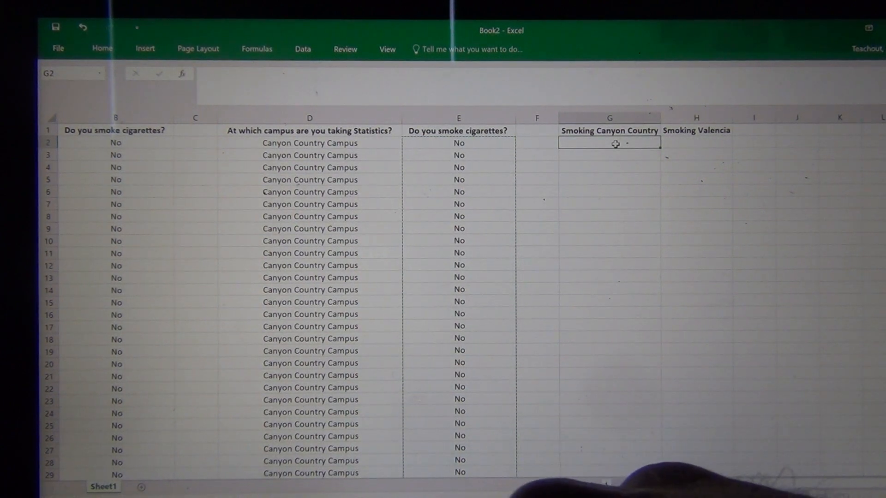
key("ctrl+v")
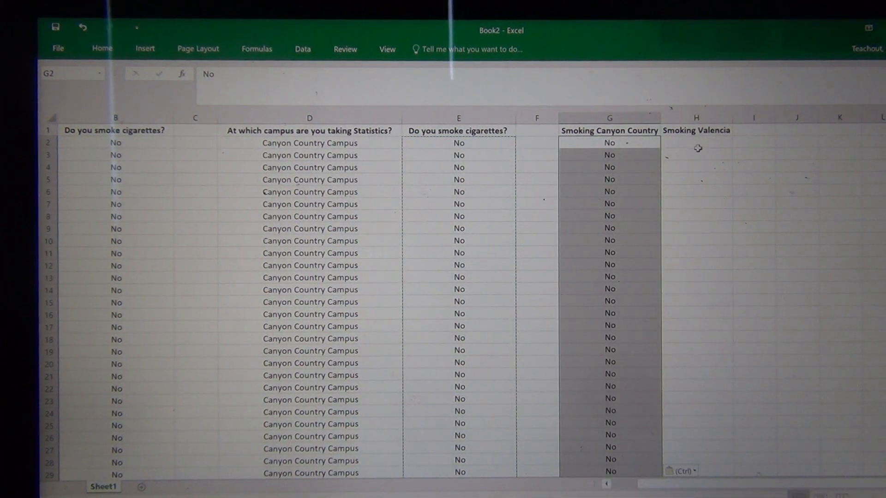
left_click(696, 143)
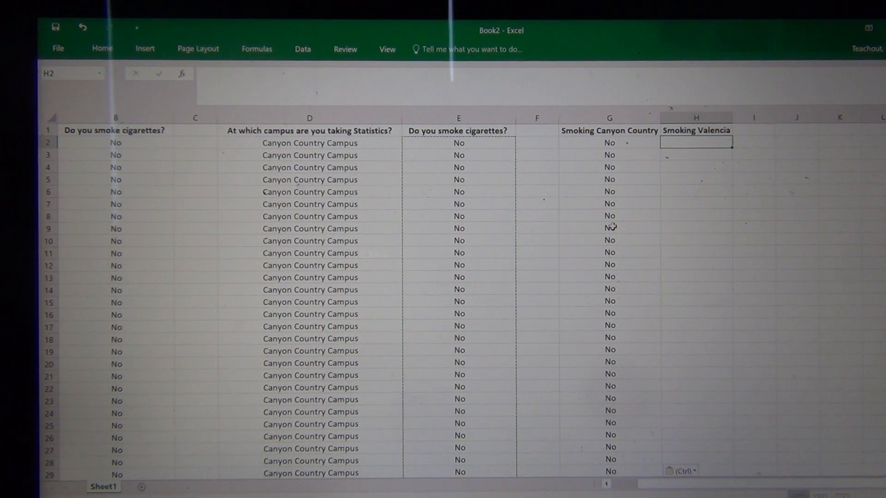
Step: Paste the Valencia answers E110:E327 into H2 and select G2:G109 to check its count
scroll("down", 3)
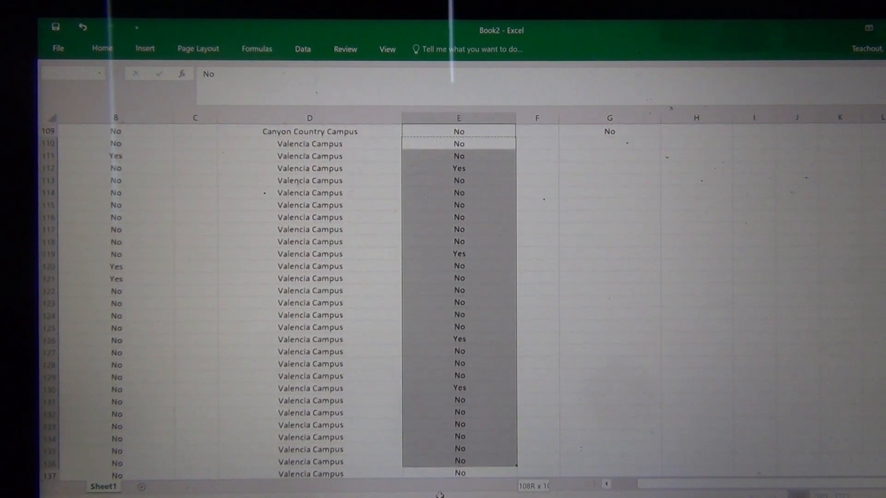
scroll("down", 3)
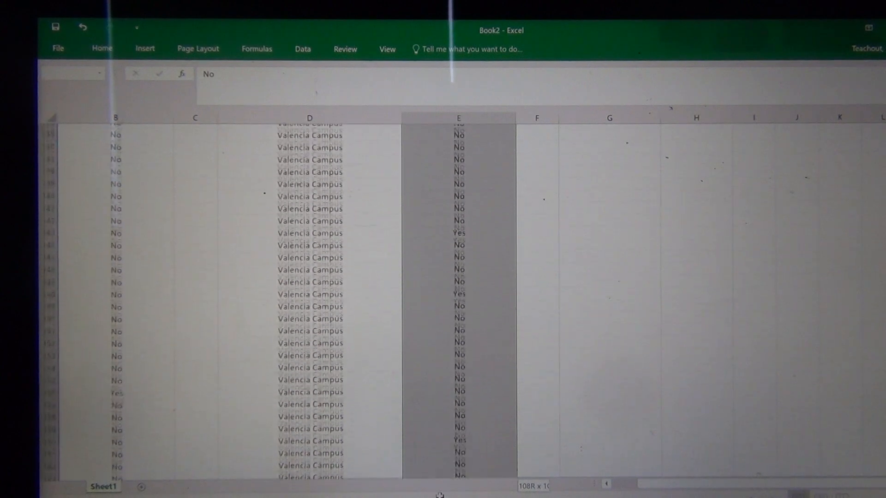
scroll("down", 3)
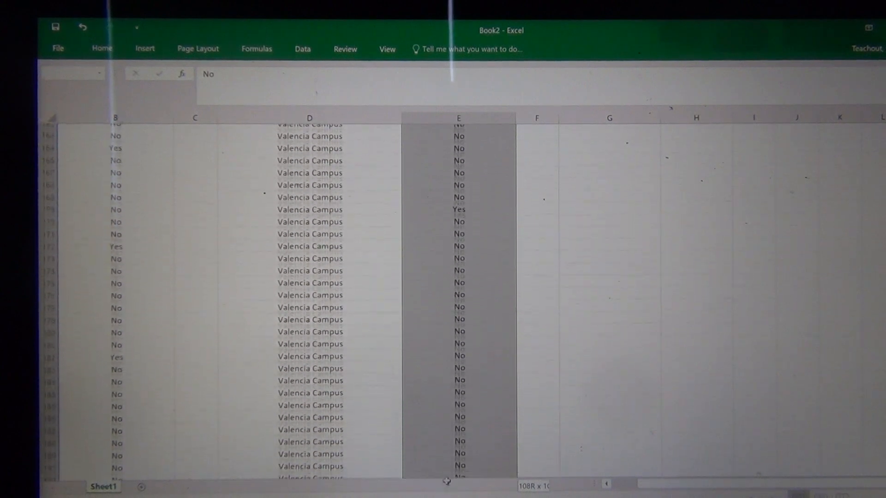
scroll("down", 3)
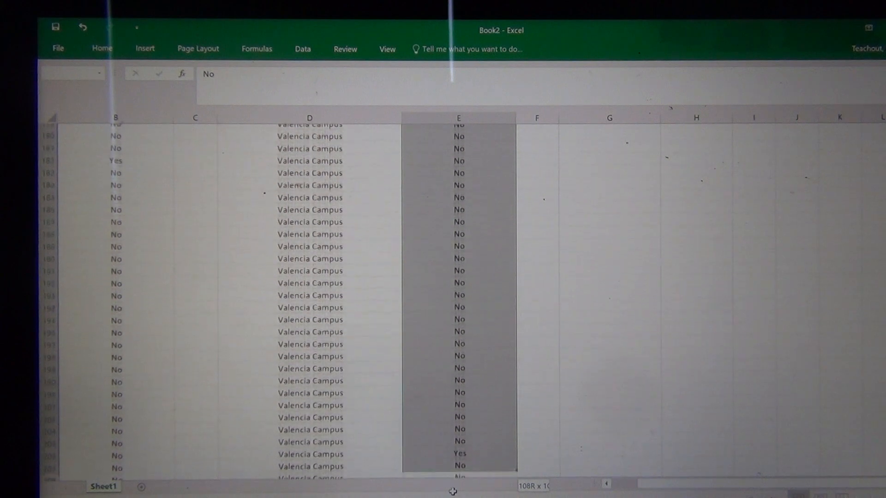
scroll("down", 3)
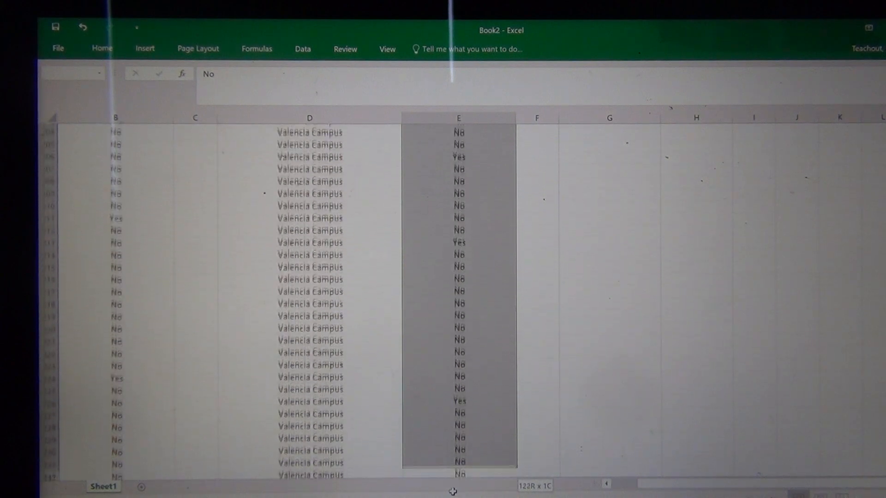
scroll("down", 3)
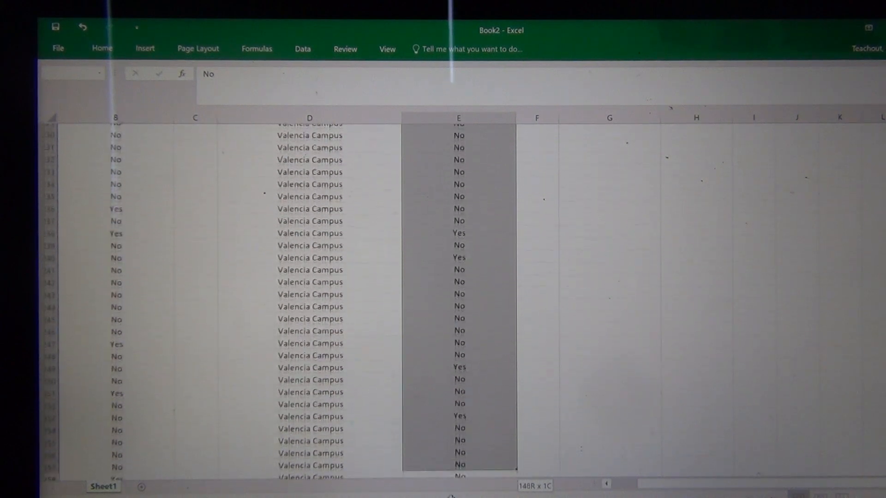
scroll("down", 3)
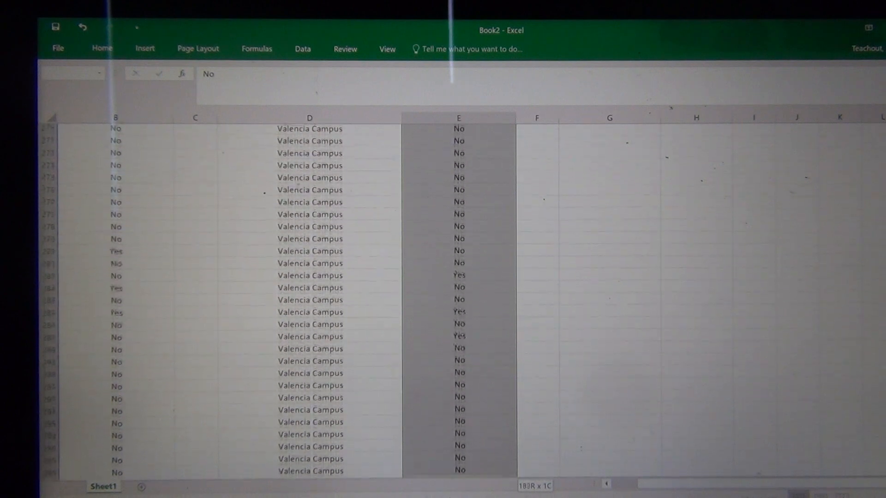
scroll("down", 3)
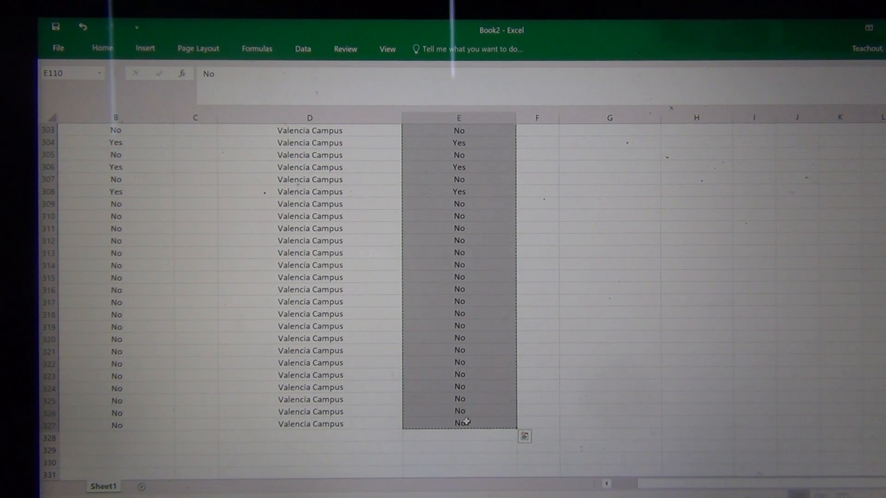
scroll("up", 3)
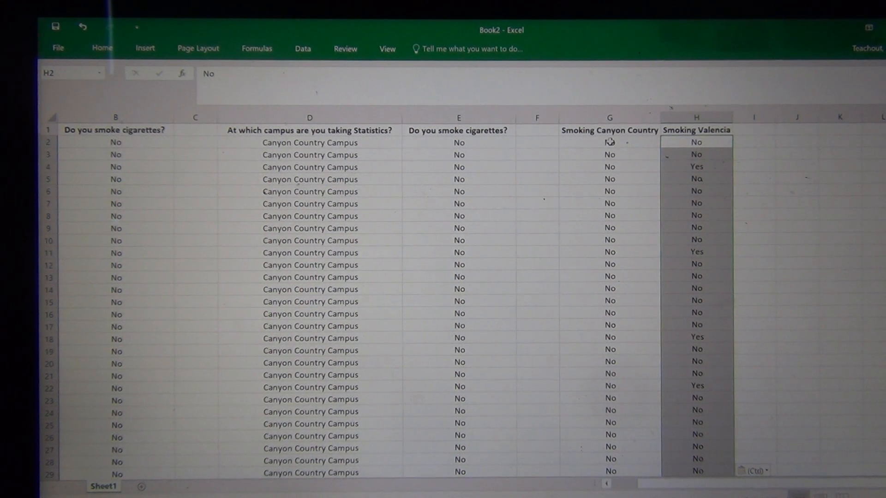
left_click(609, 142)
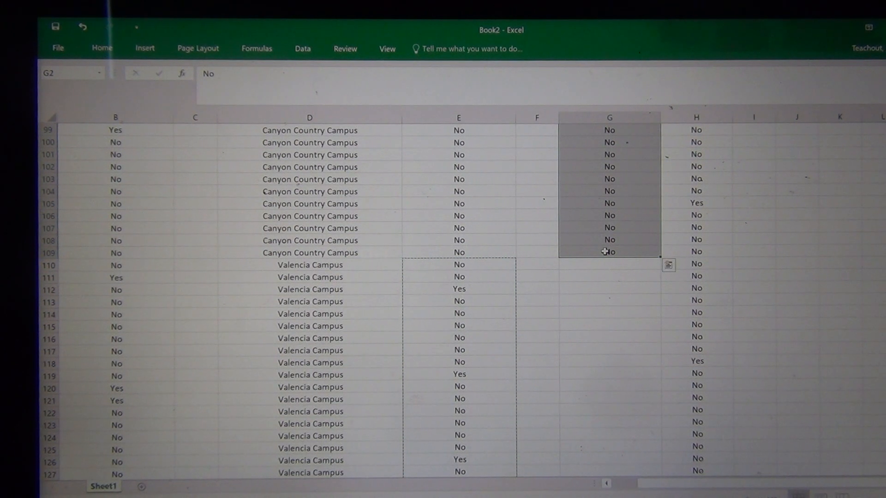
mouse_move(618, 326)
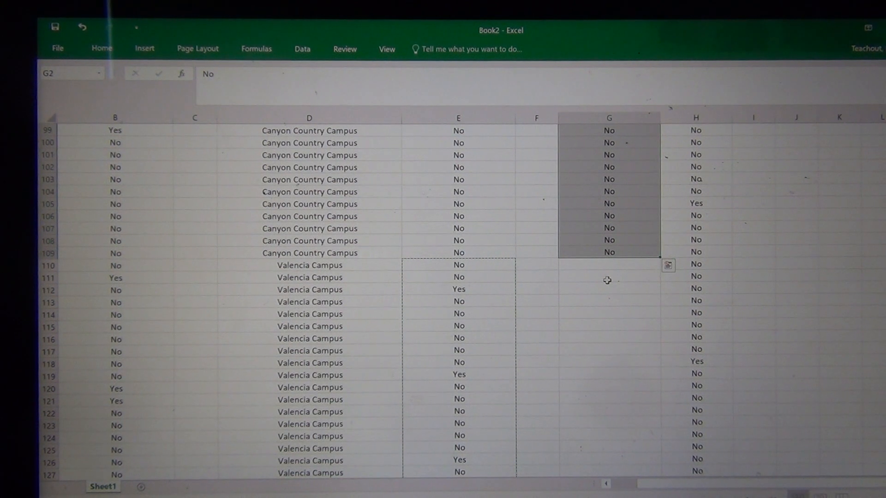
Step: Enter 'Total = 108' in G111 and begin a 'Smoke =' label in G112
left_click(608, 277)
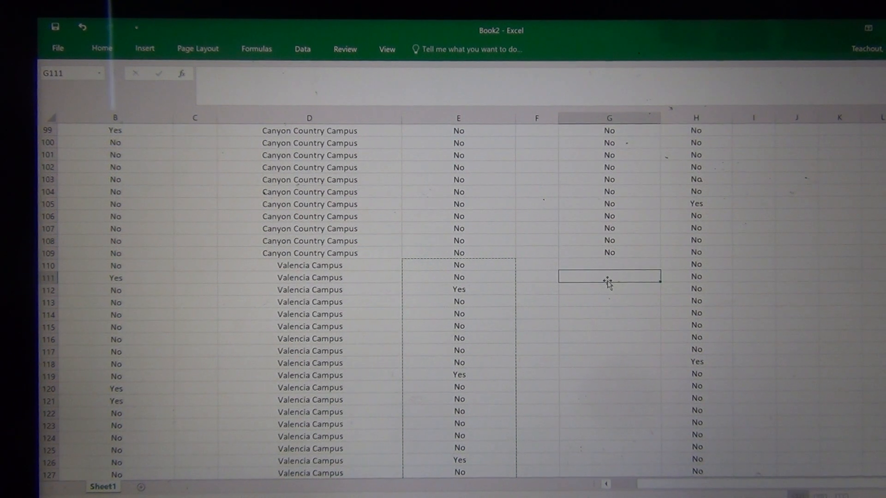
type("To")
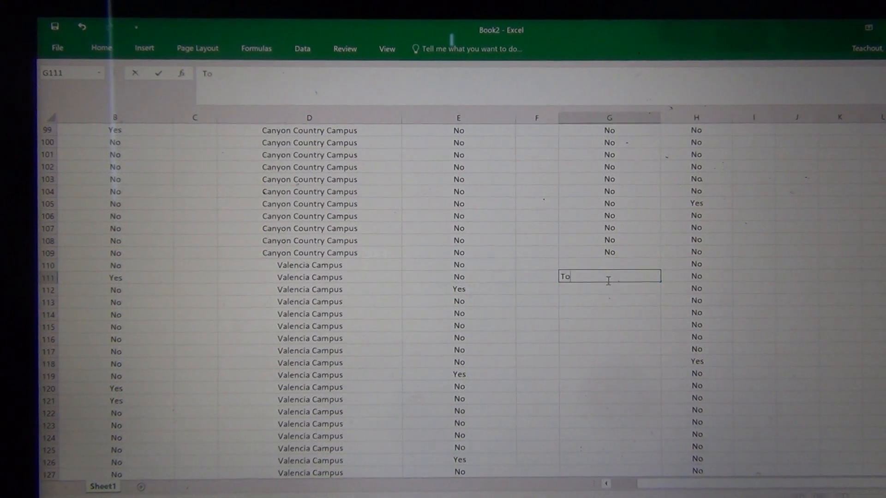
type("tal =")
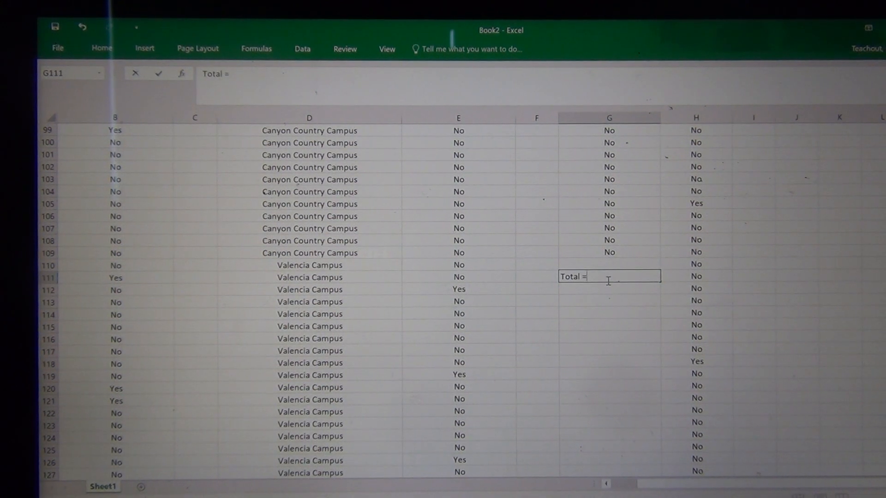
type("108")
left_click(609, 288)
type("Smo")
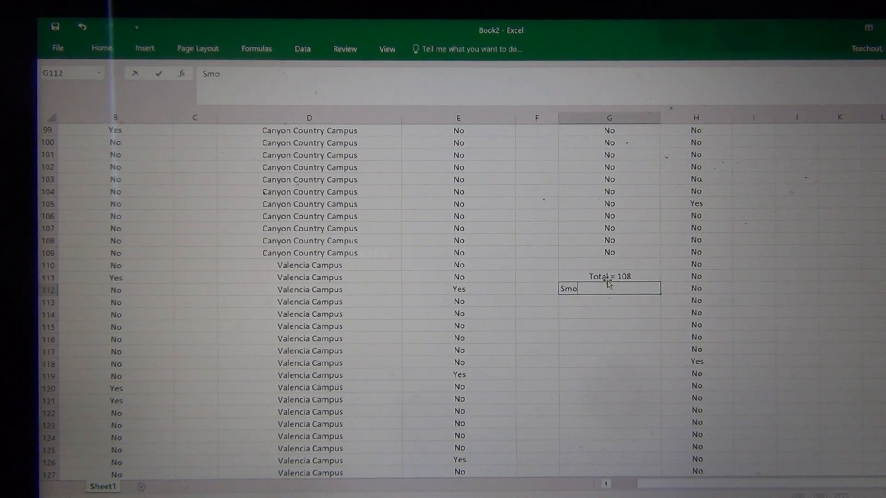
type("ke =")
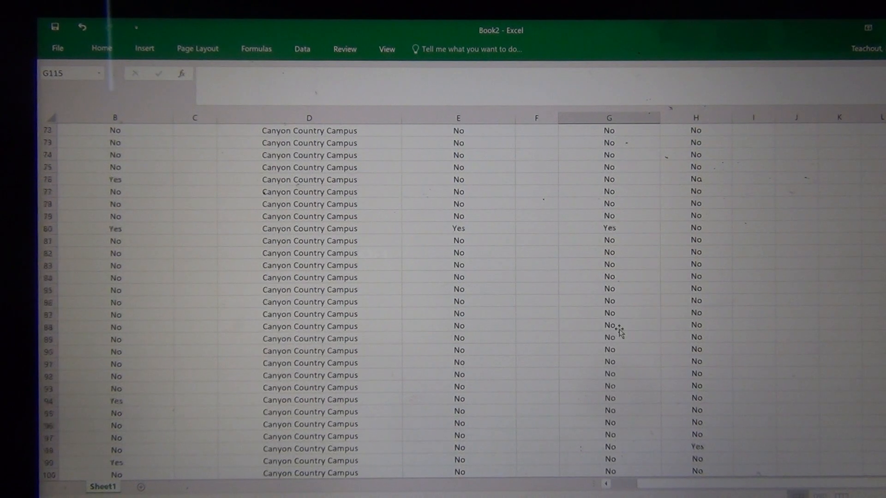
Step: Sort G2:G109 A to Z within the current selection only, gathering the Yes answers at the bottom
scroll("up", 3)
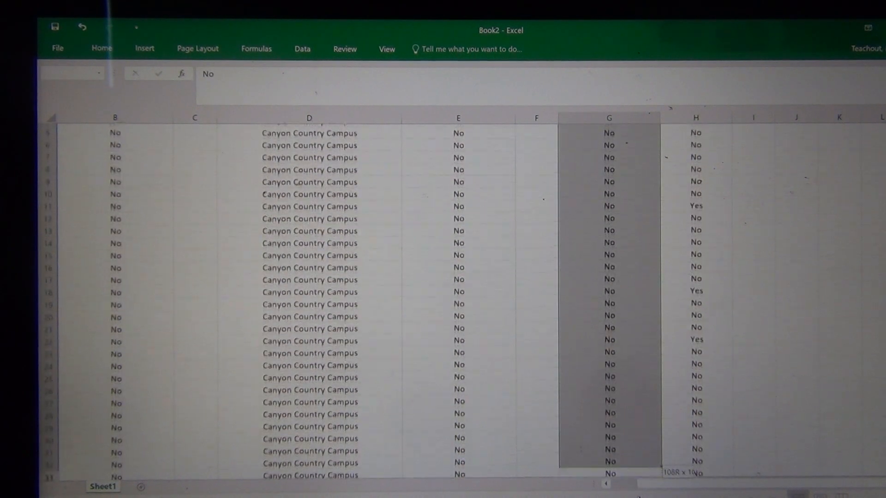
scroll("down", 3)
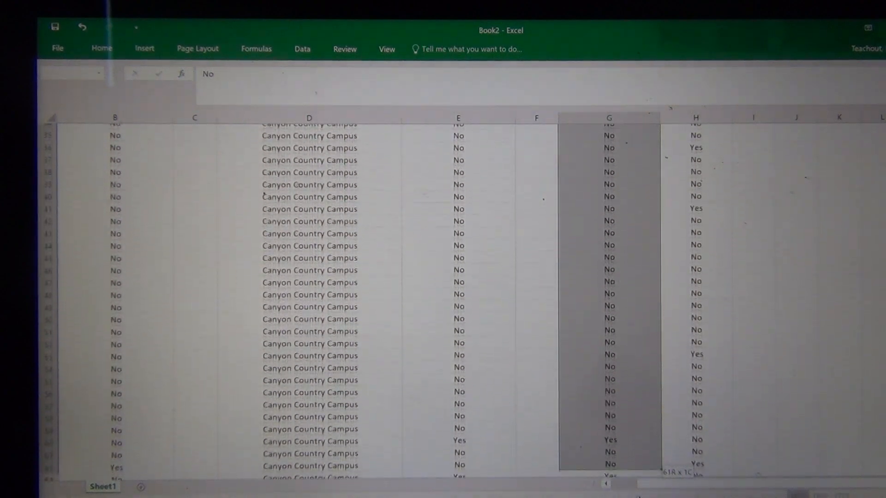
scroll("down", 3)
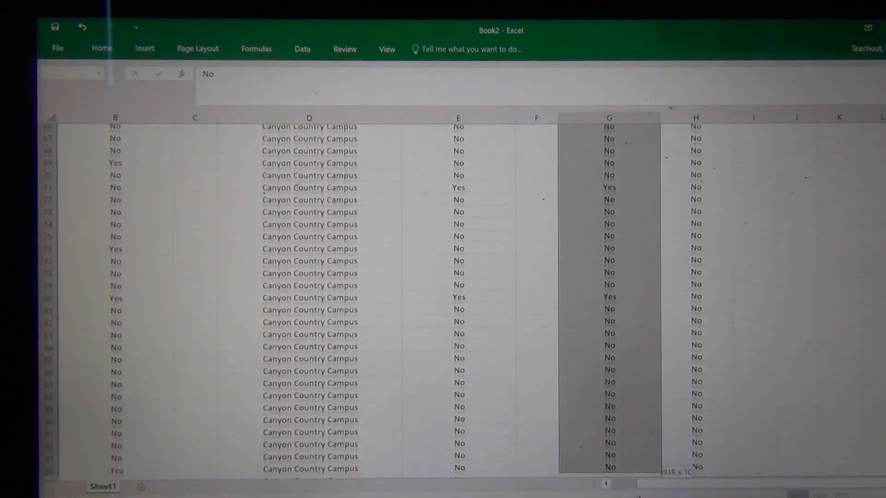
scroll("down", 3)
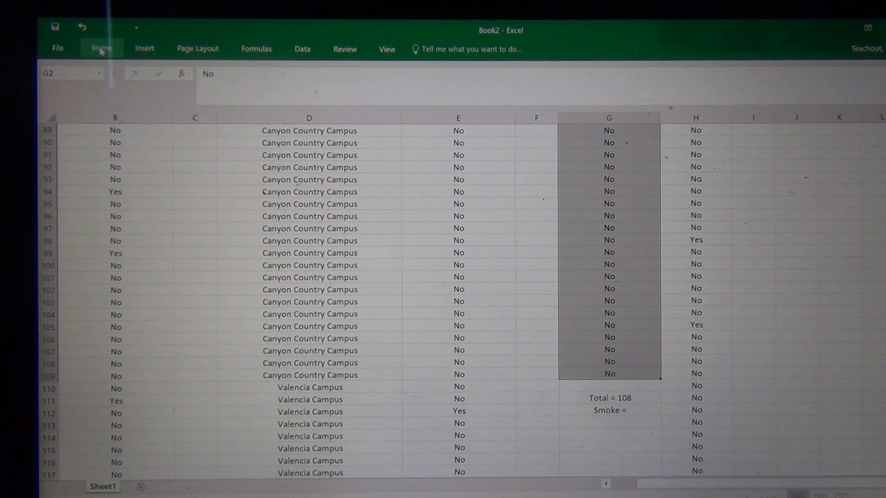
left_click(101, 48)
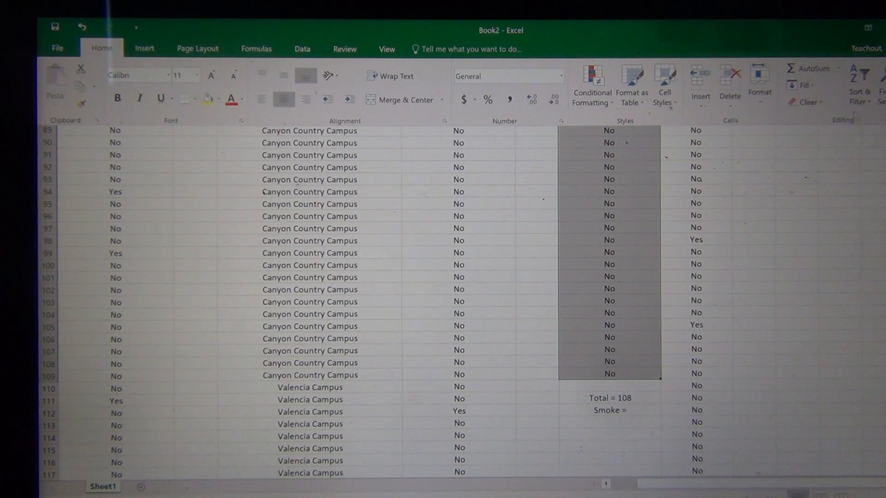
mouse_move(859, 85)
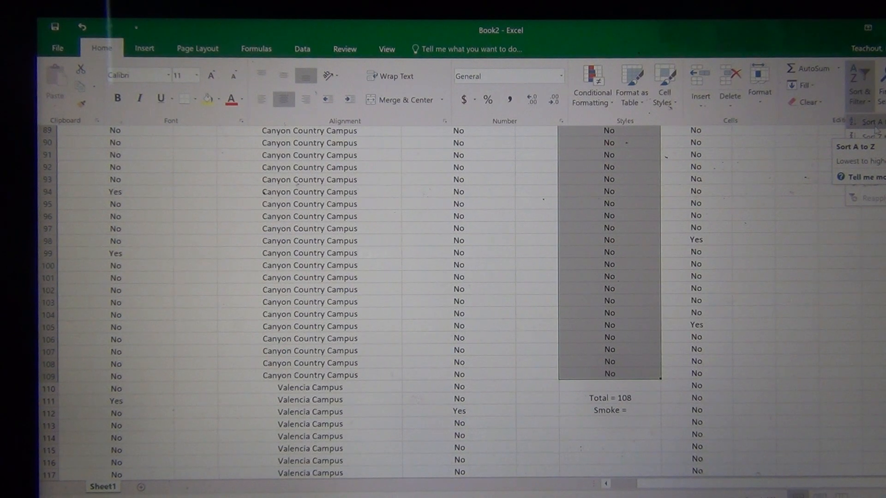
left_click(855, 147)
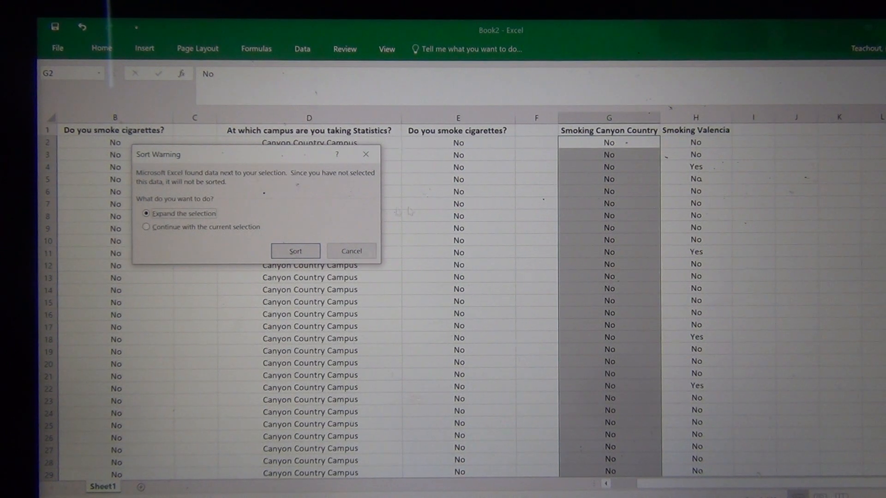
left_click(146, 227)
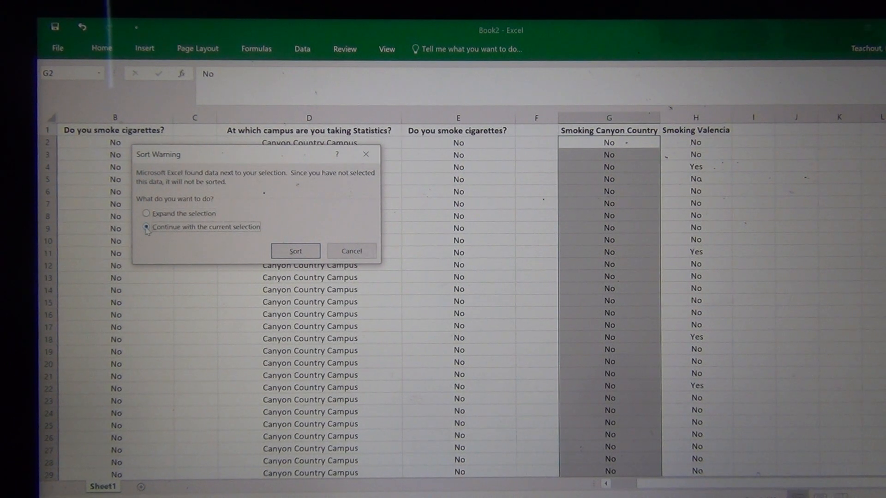
left_click(146, 227)
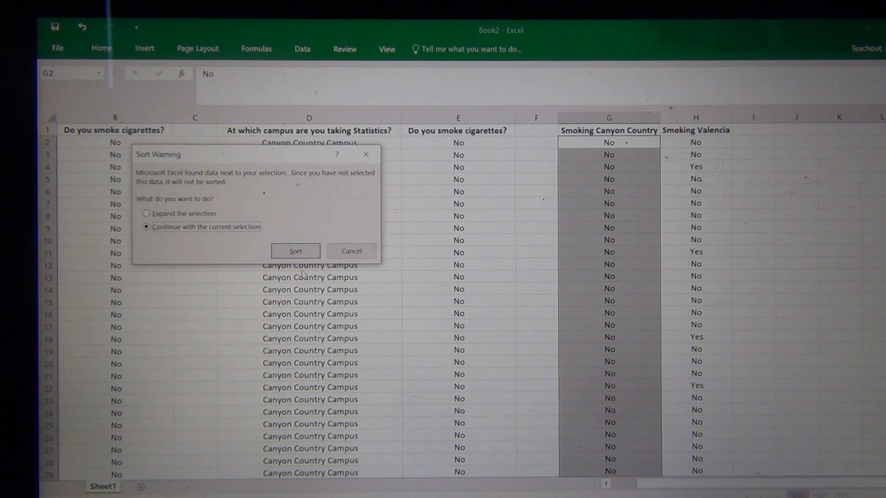
left_click(296, 251)
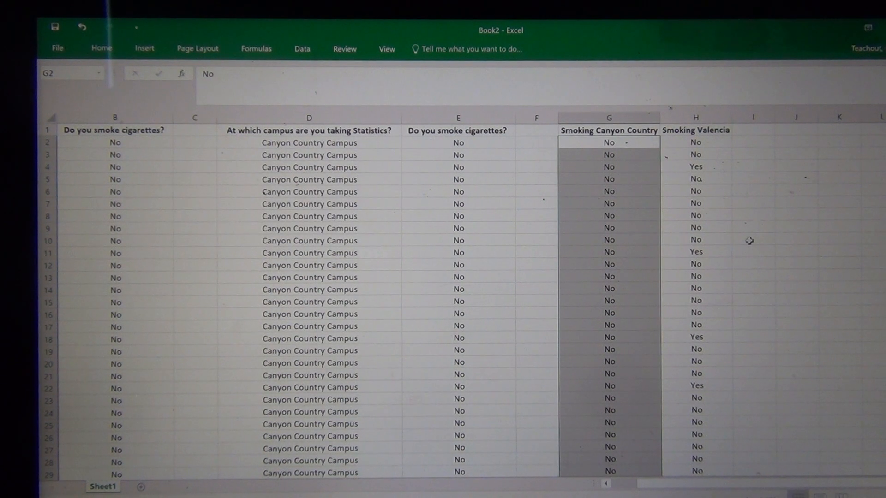
scroll("down", 3)
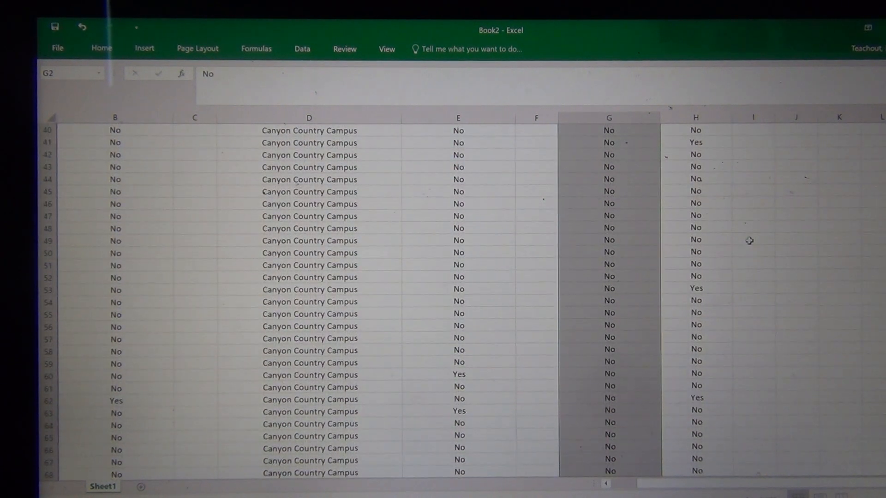
scroll("down", 3)
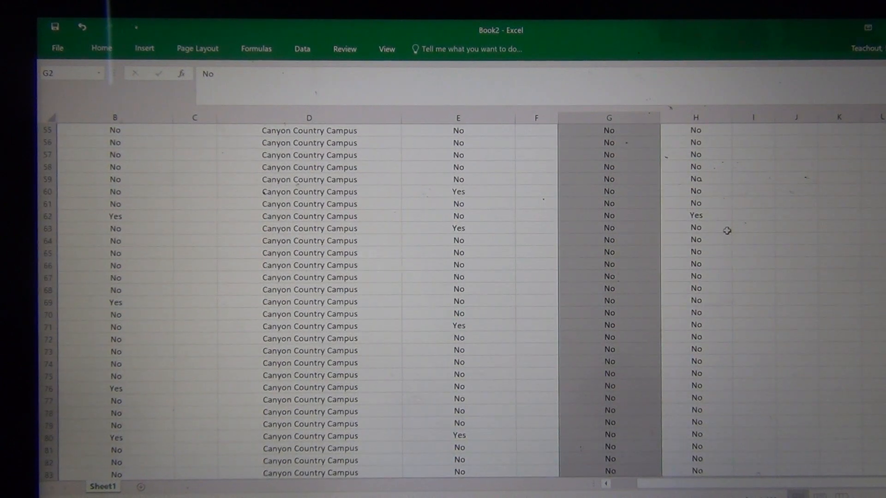
scroll("down", 3)
type("Smoke =")
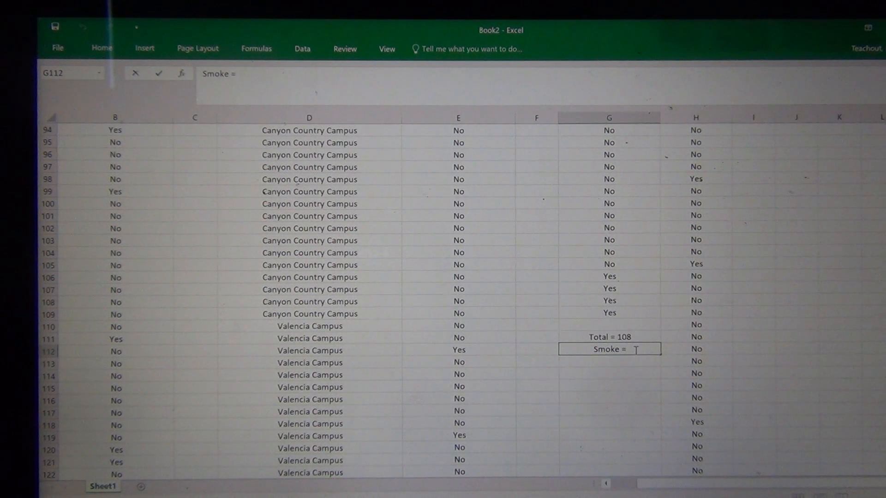
Step: Complete the label in G112 as 'Smoke = 4'
type("4")
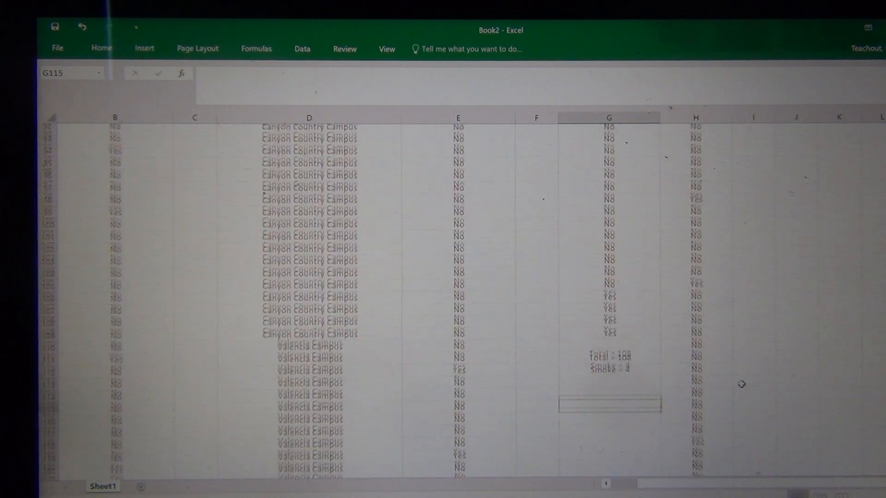
Step: Sort H2:H219 A to Z within the current selection only, gathering the Yes answers at the bottom
scroll("up", 3)
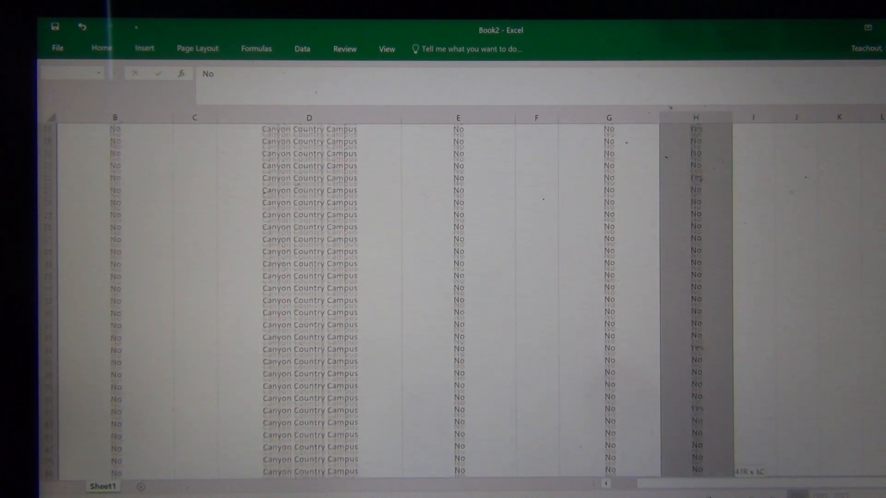
scroll("down", 3)
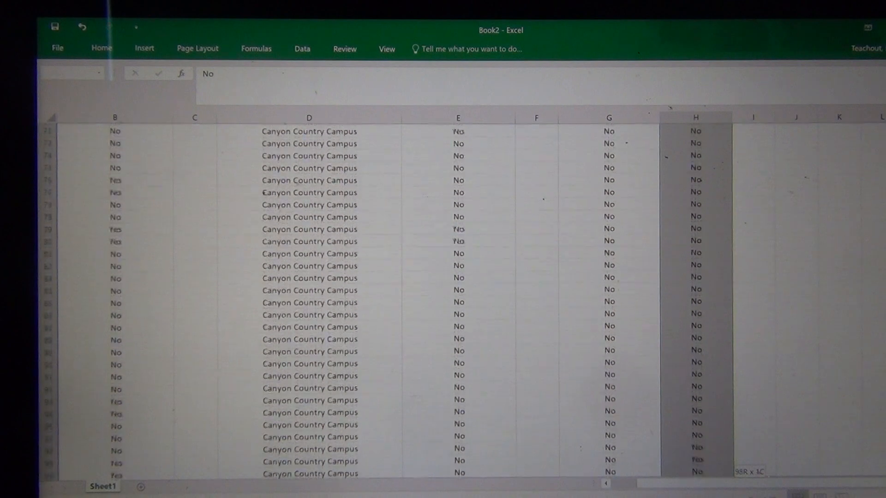
scroll("down", 3)
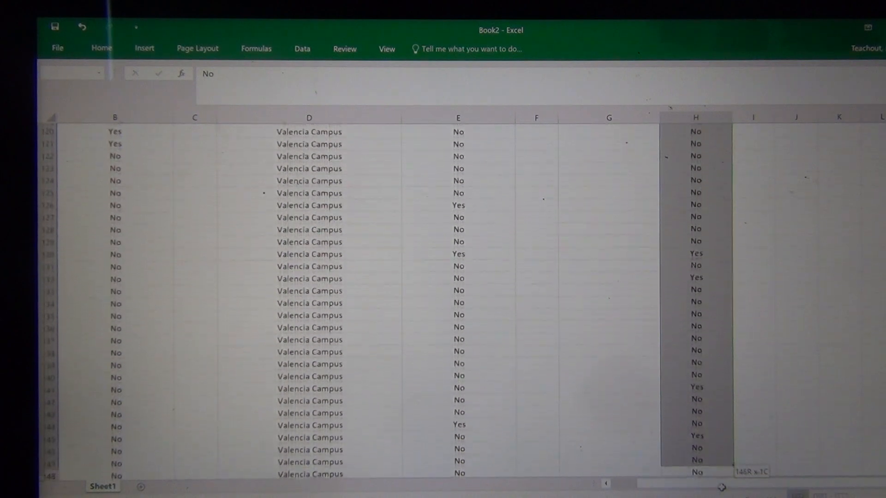
scroll("down", 3)
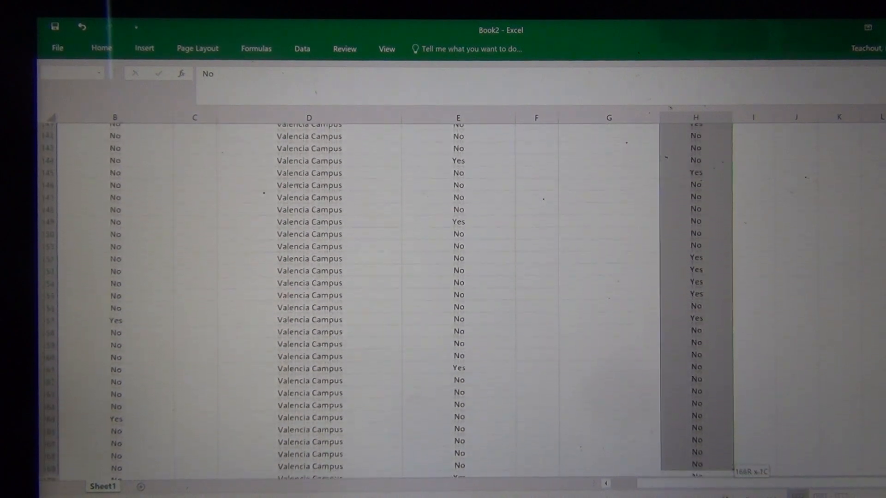
scroll("down", 3)
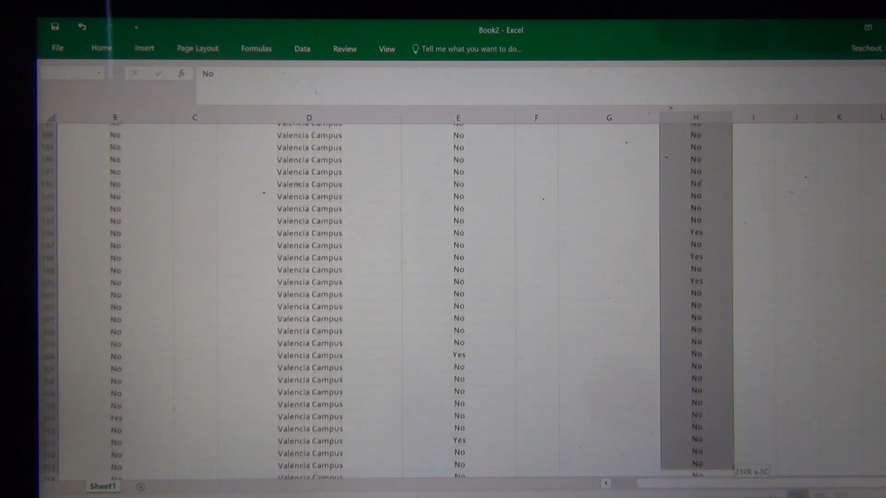
scroll("down", 3)
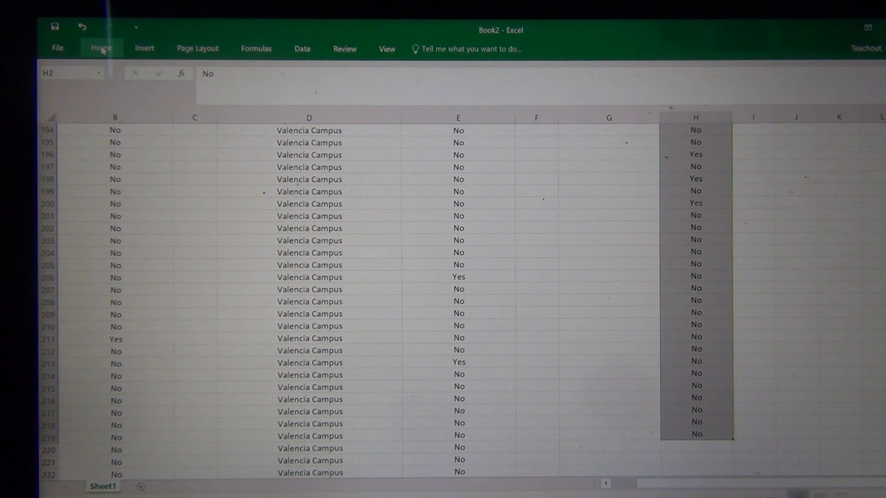
left_click(102, 48)
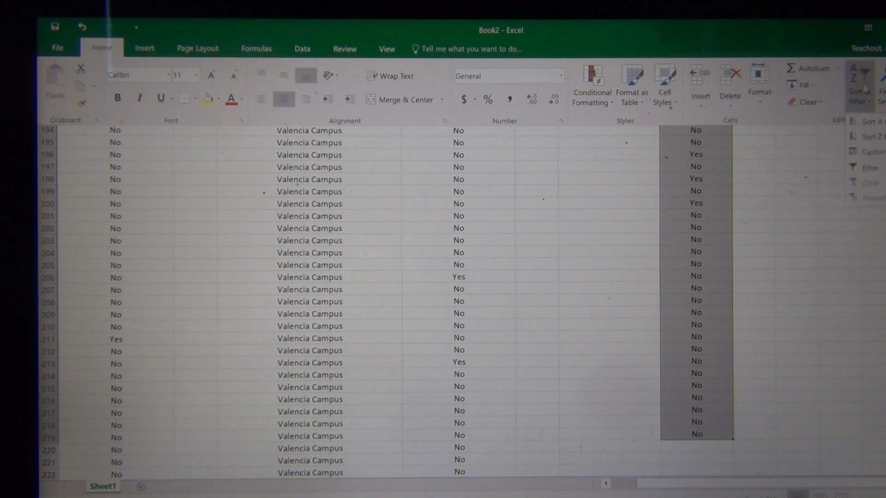
mouse_move(859, 122)
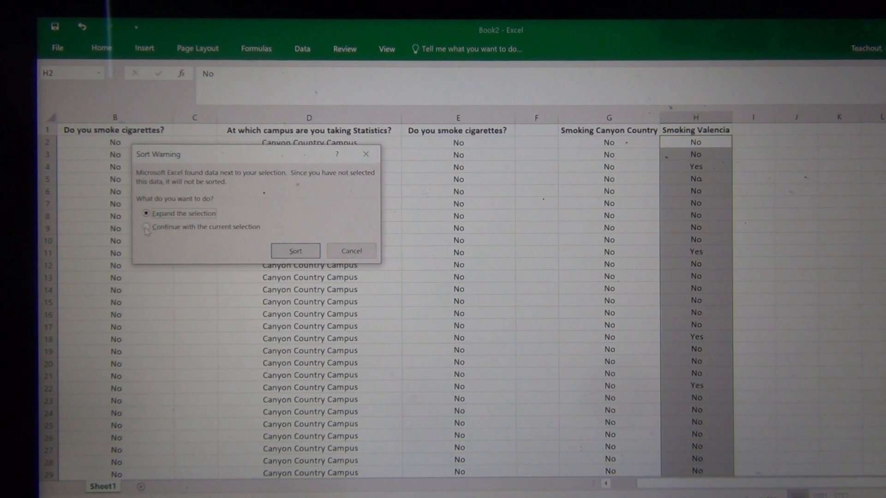
left_click(146, 227)
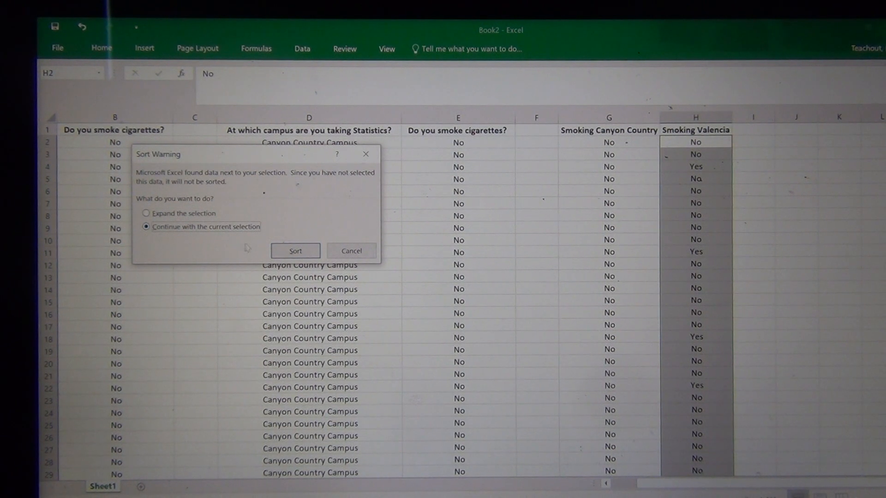
left_click(295, 250)
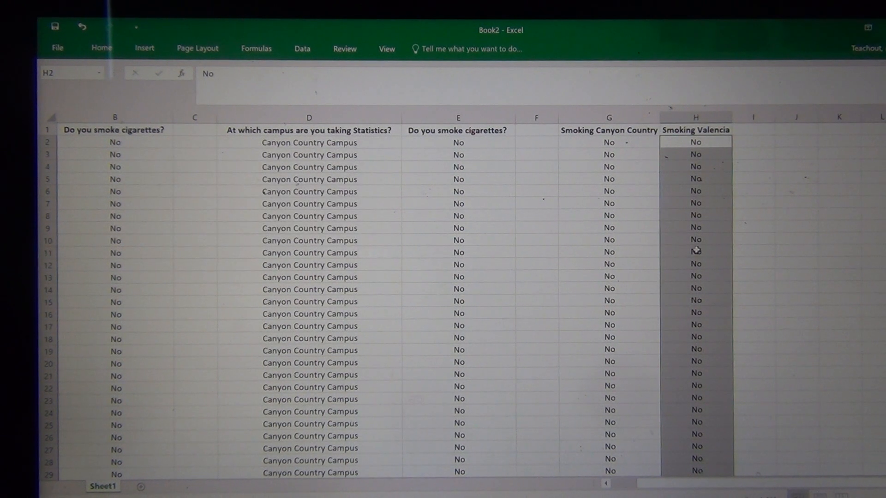
scroll("down", 3)
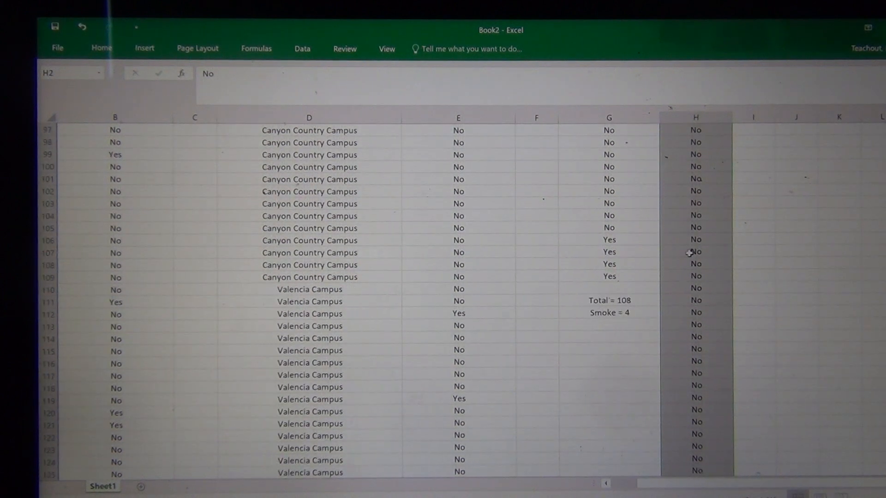
scroll("down", 3)
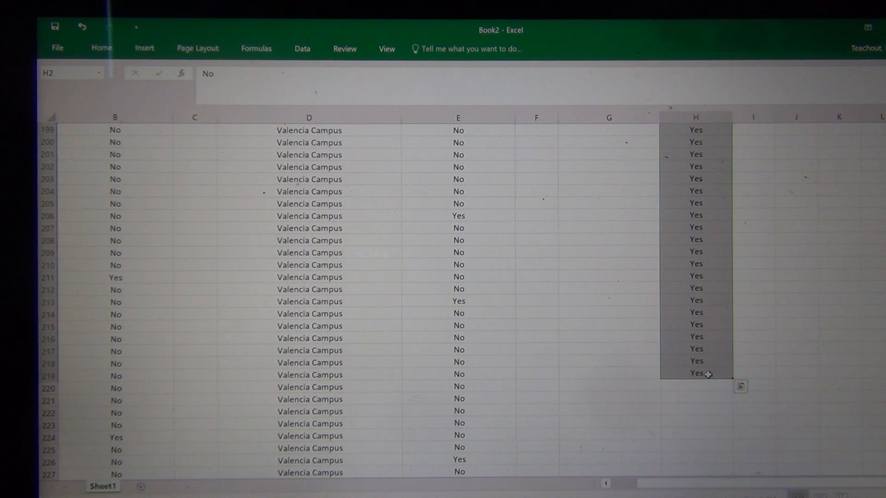
left_click(695, 374)
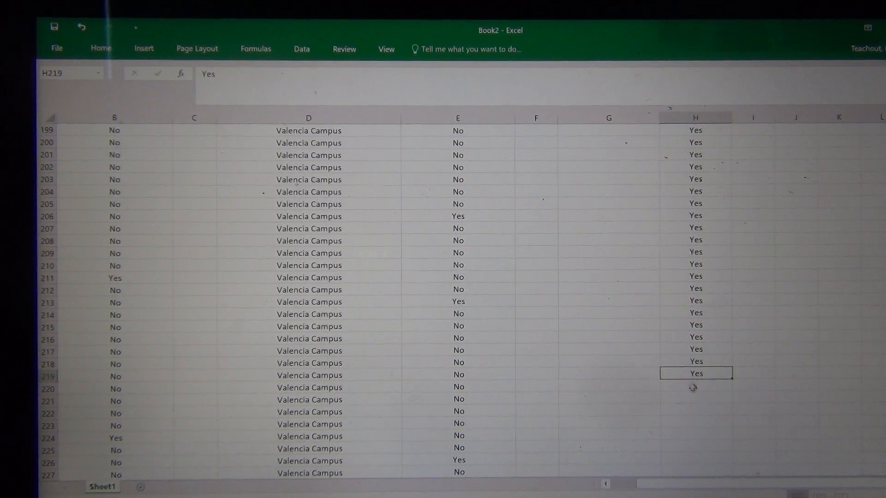
Step: Enter 'Total 218' beneath the Valencia smoking answers
left_click(695, 396)
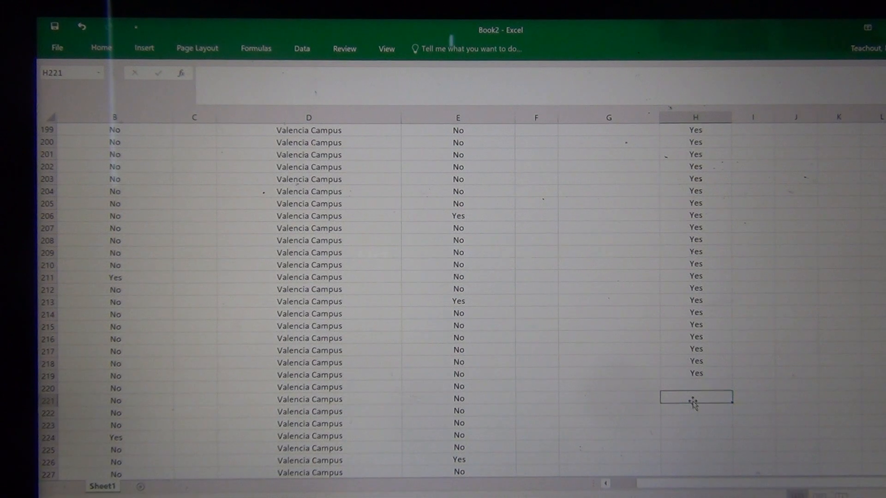
type("Total")
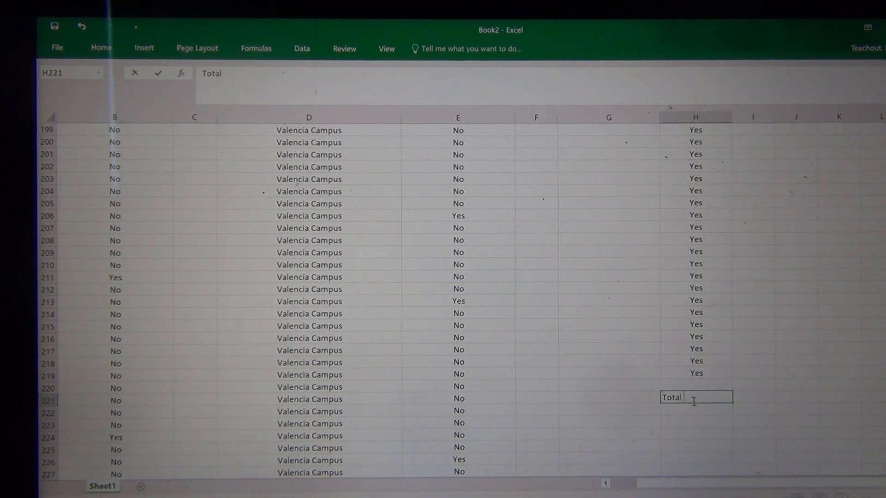
type("218")
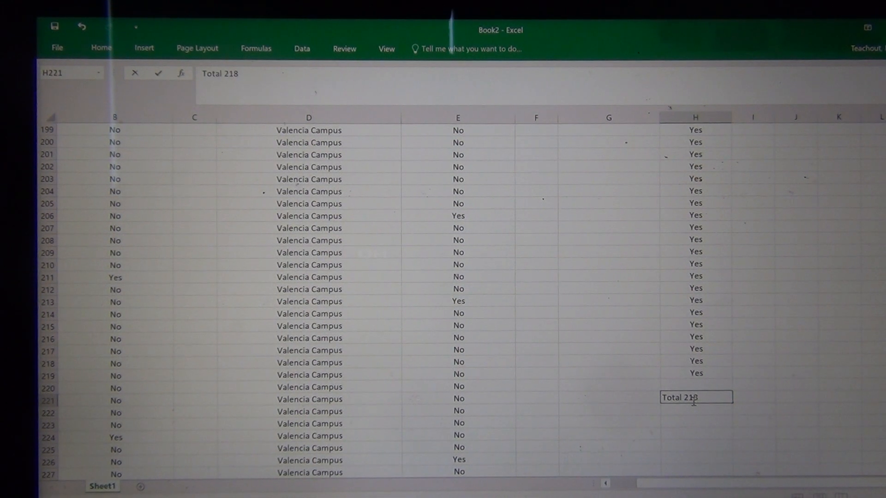
key("Return")
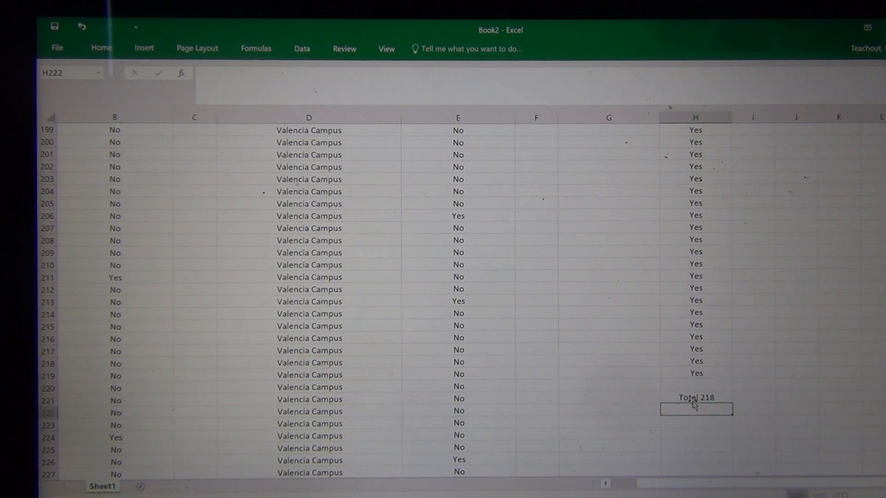
Step: Count the Yes block H194:H219 via the status bar and enter 'Smoke = 26' in H222
scroll("up", 3)
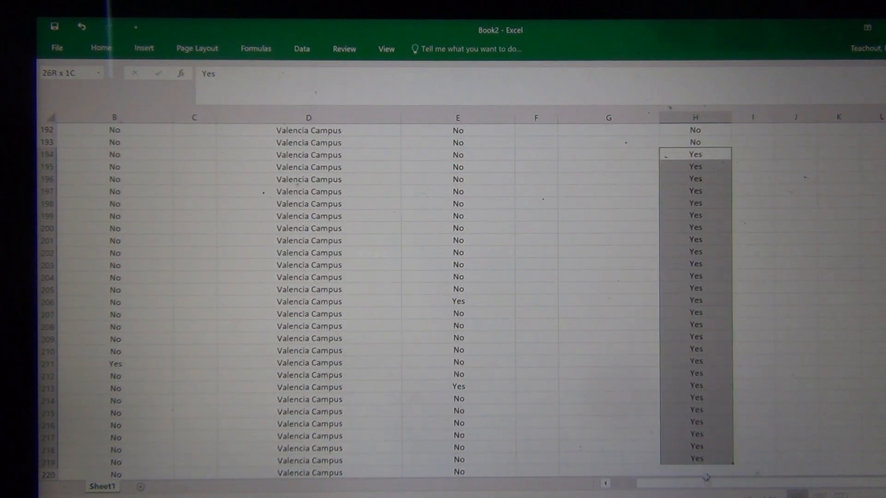
left_click(694, 154)
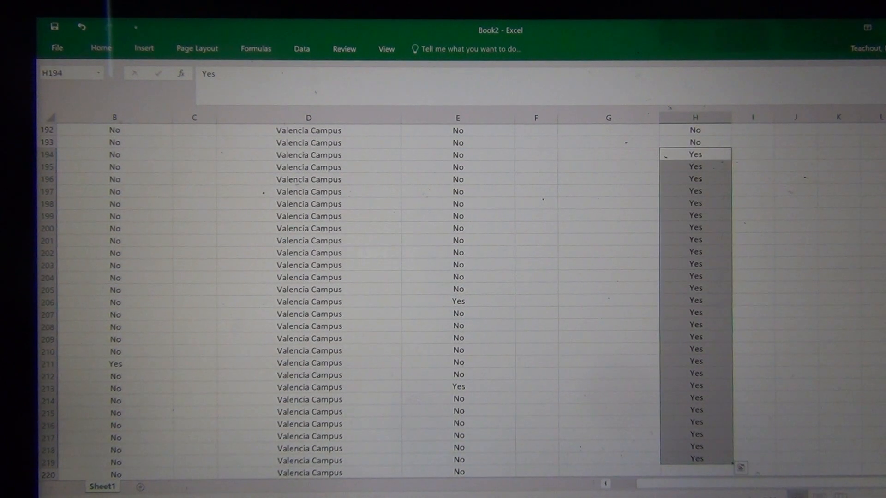
scroll("down", 3)
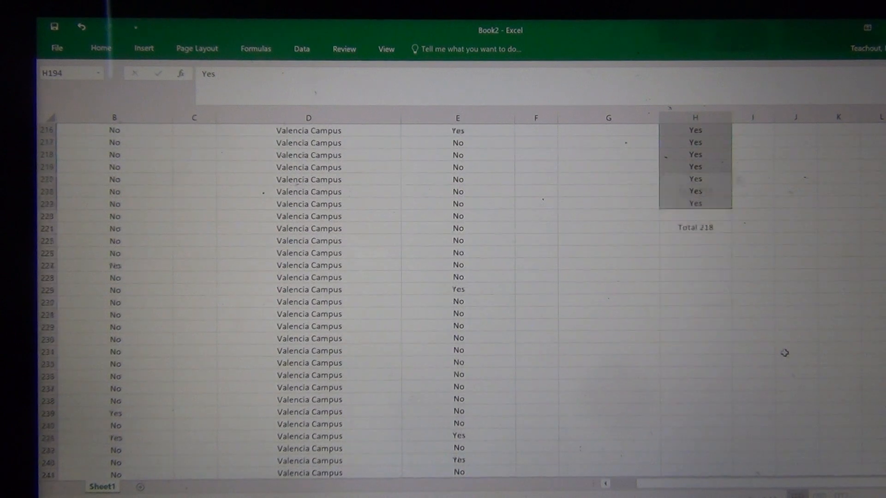
scroll("up", 3)
type("Sm")
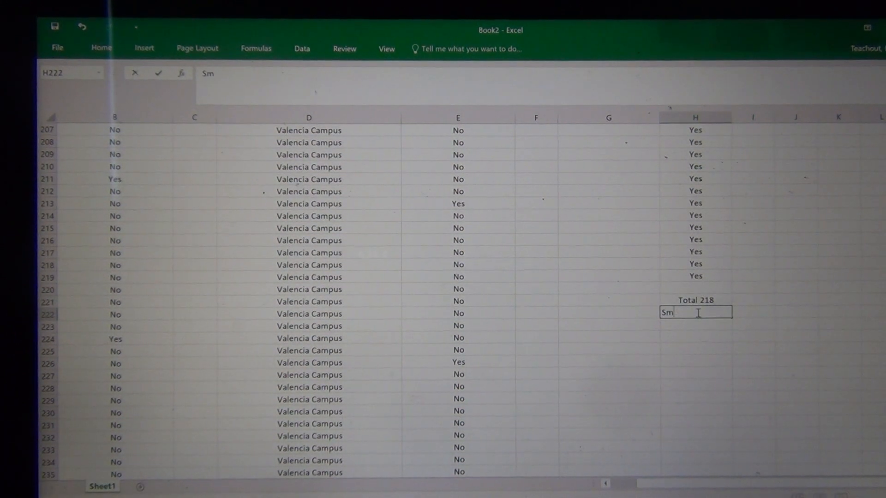
type("oke = 26")
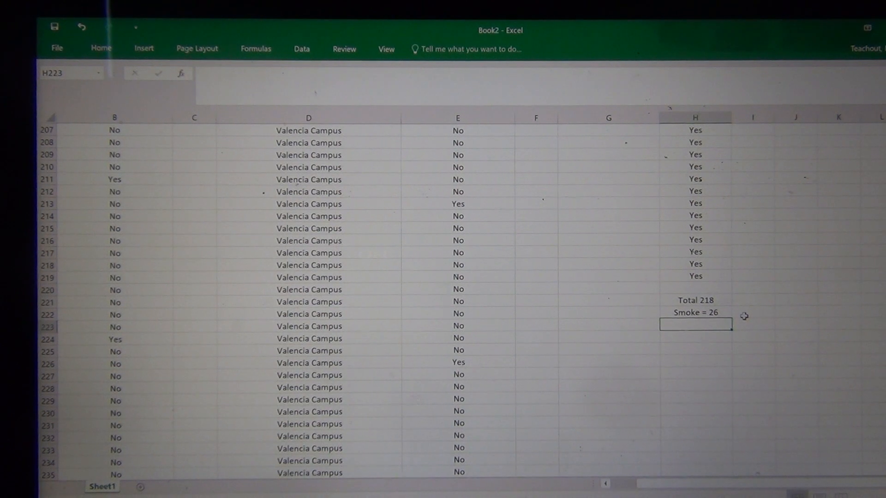
mouse_move(736, 311)
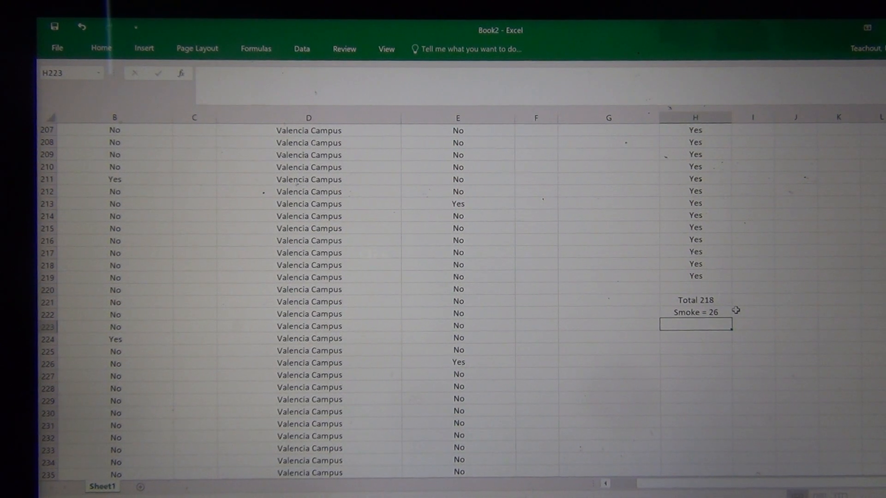
mouse_move(574, 374)
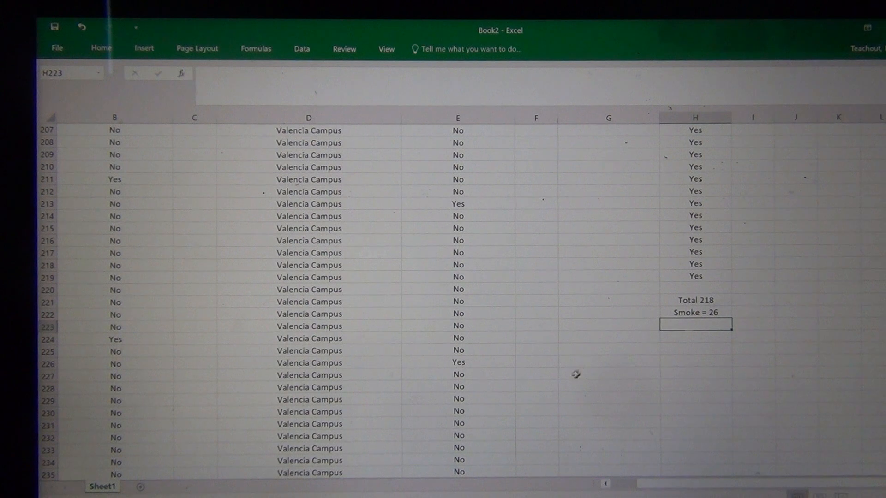
mouse_move(565, 383)
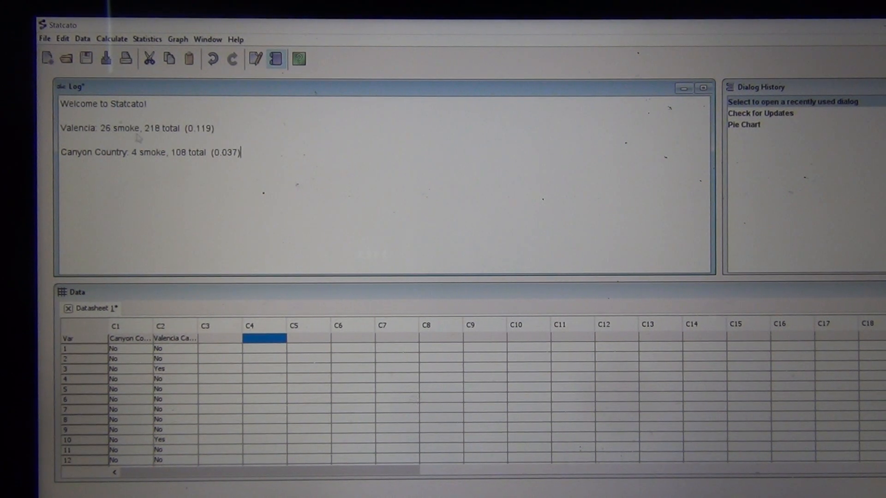
mouse_move(175, 140)
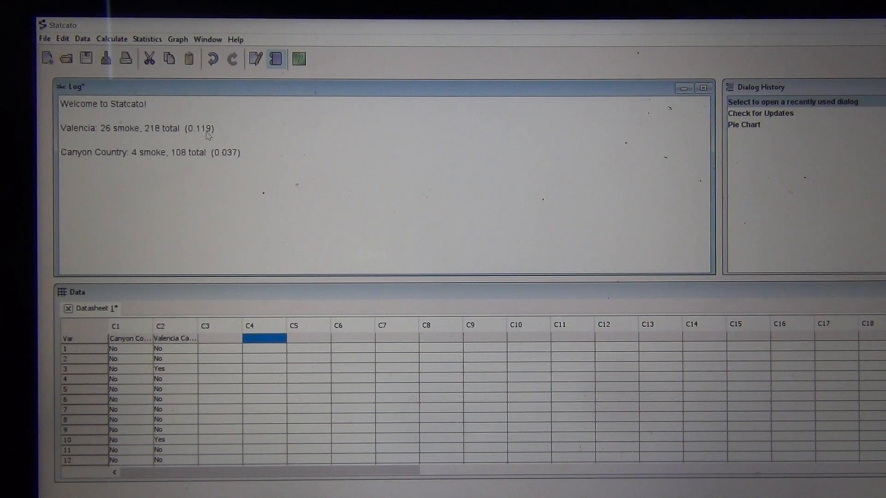
mouse_move(237, 162)
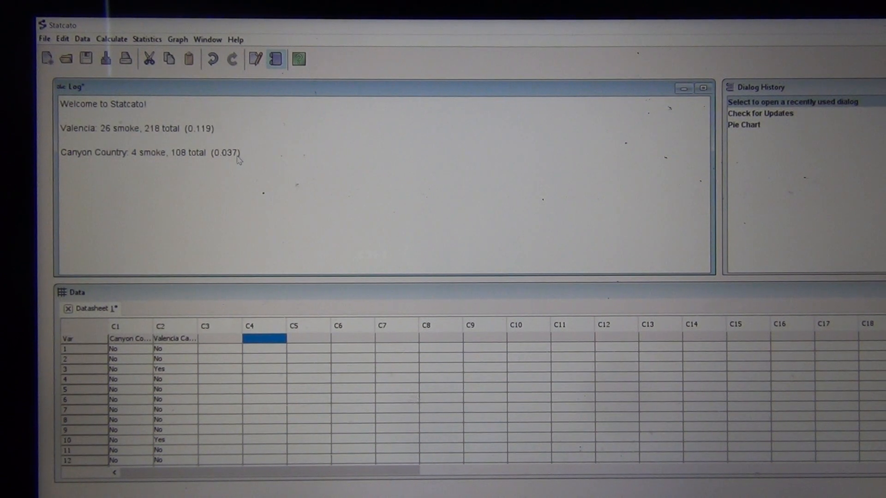
mouse_move(216, 137)
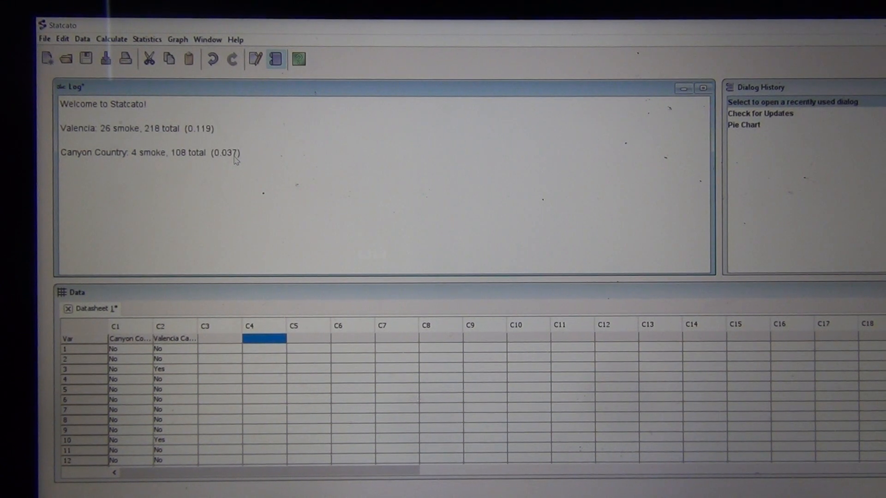
mouse_move(242, 158)
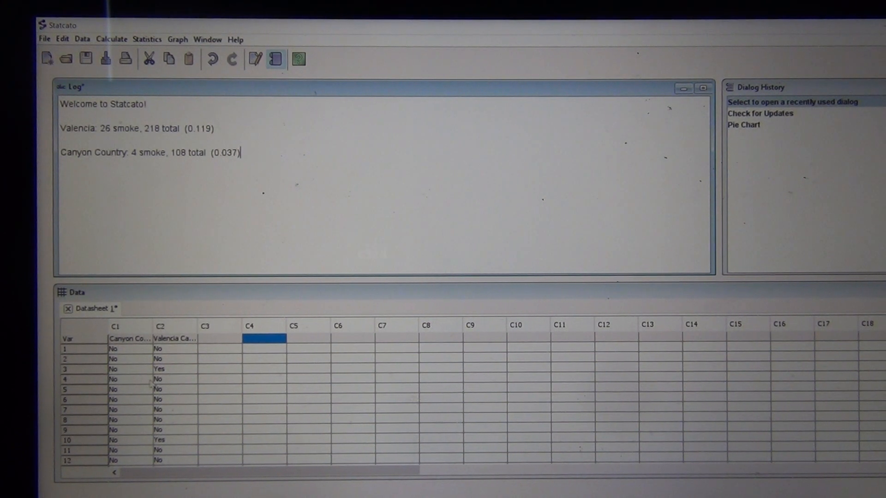
mouse_move(189, 100)
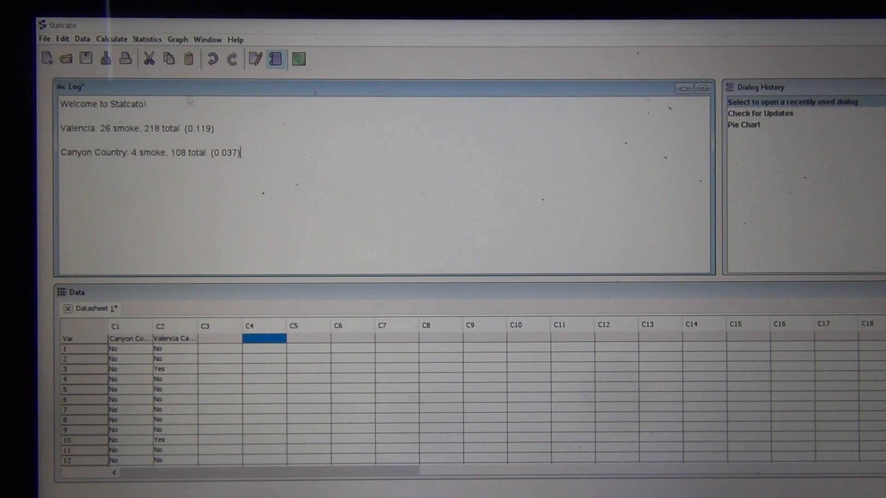
mouse_move(208, 179)
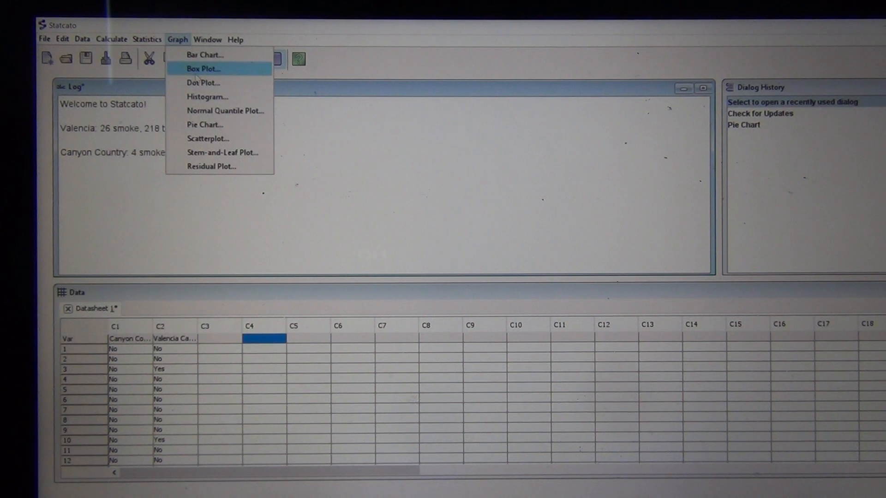
Step: Produce a pie chart of Valencia Campus answers (26 Yes, 192 No) and close it
left_click(205, 125)
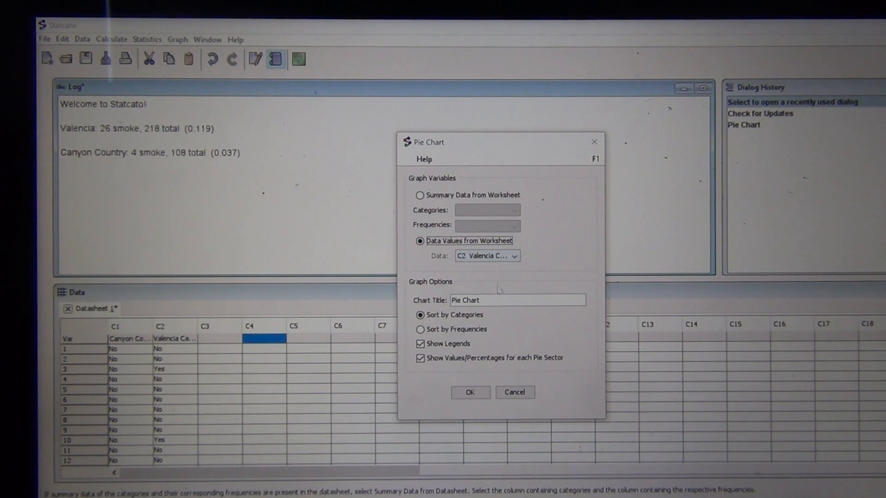
left_click(470, 392)
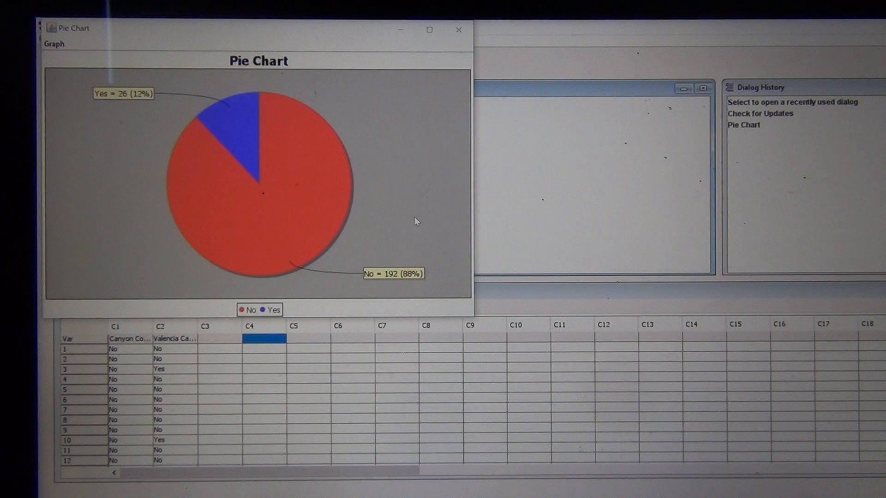
mouse_move(225, 127)
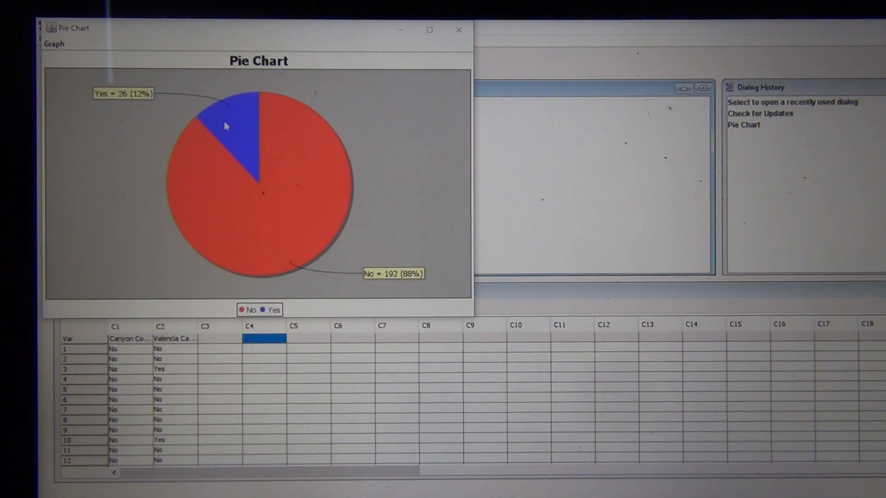
mouse_move(395, 282)
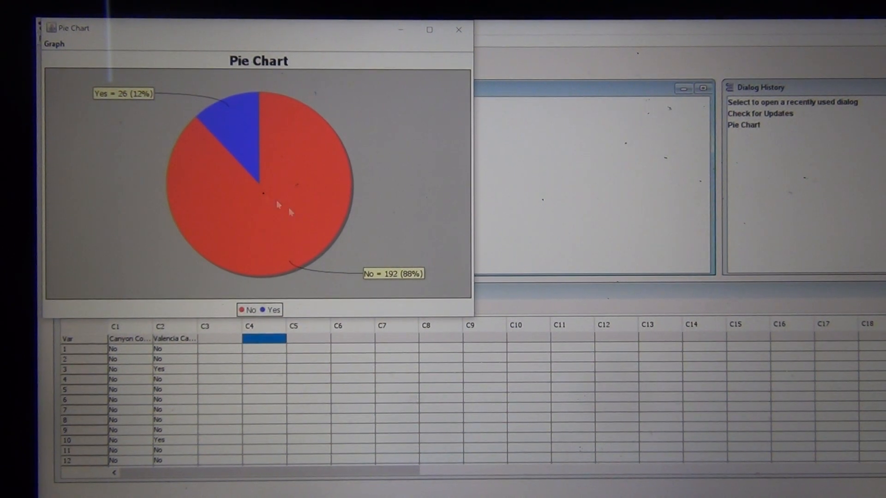
mouse_move(324, 182)
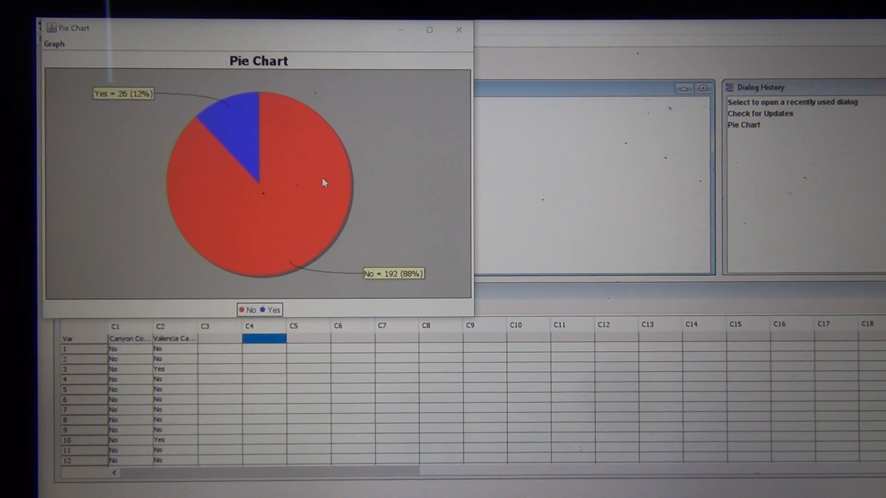
left_click(459, 30)
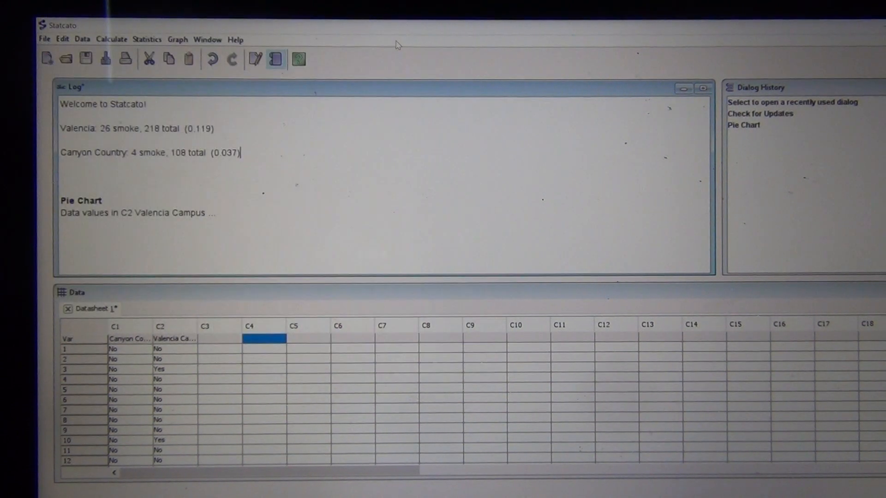
left_click(177, 38)
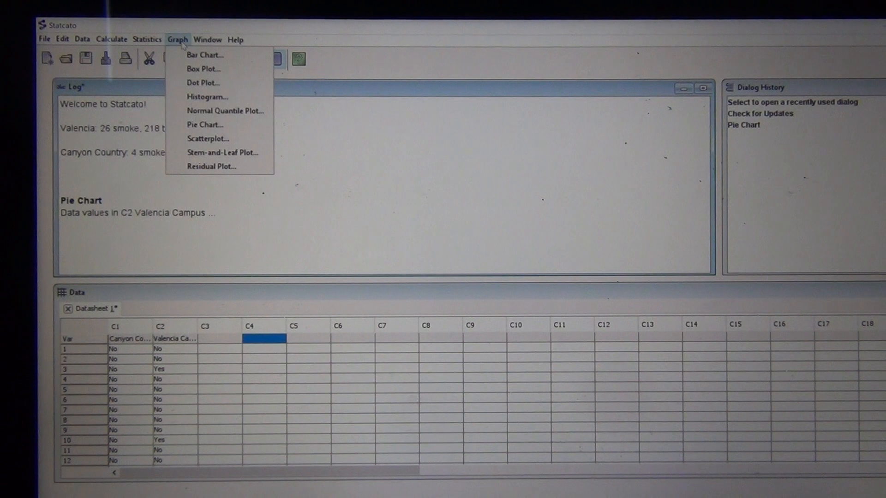
left_click(205, 124)
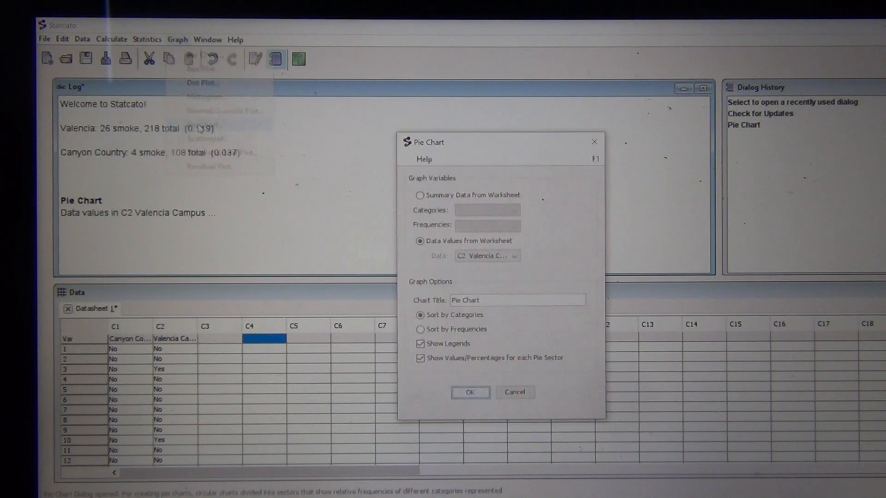
left_click(513, 256)
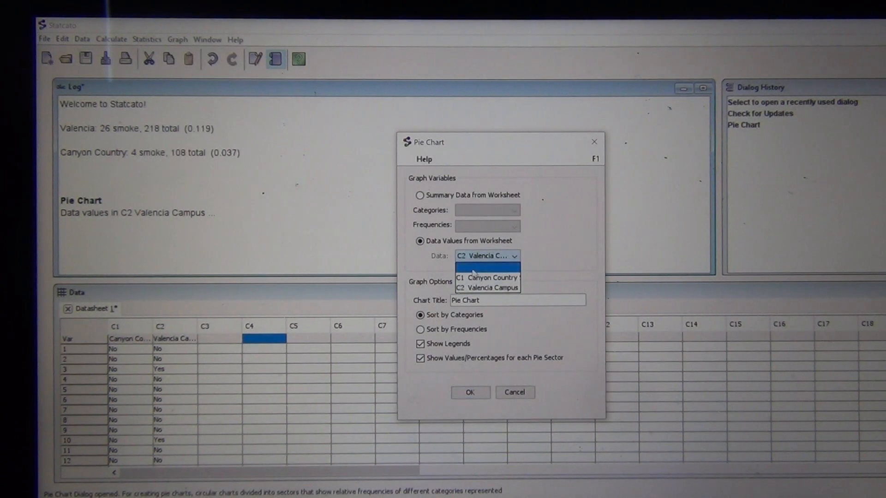
left_click(487, 277)
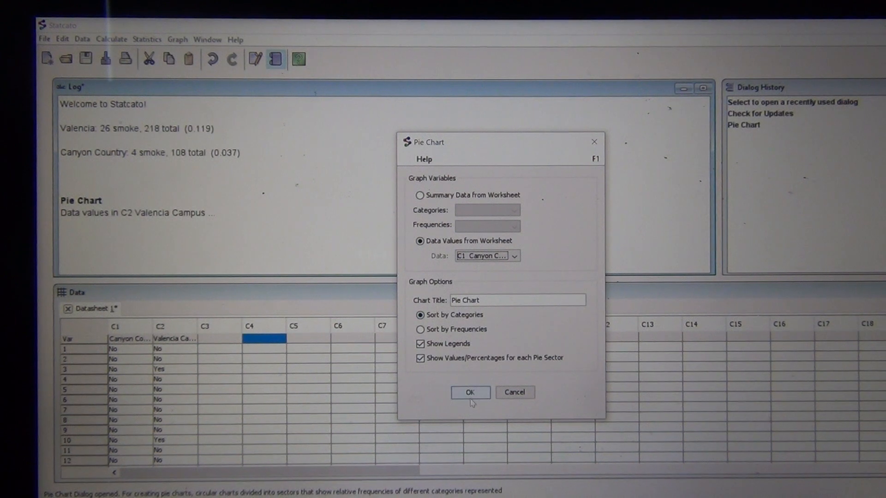
left_click(469, 392)
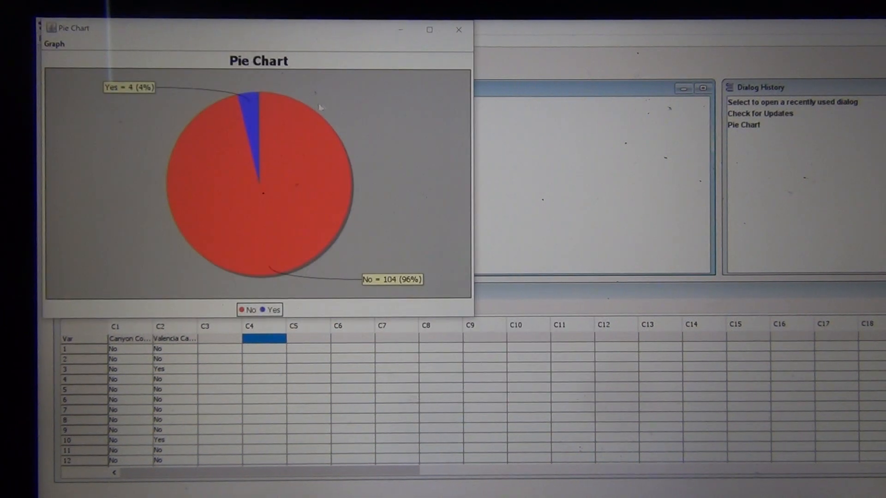
mouse_move(415, 290)
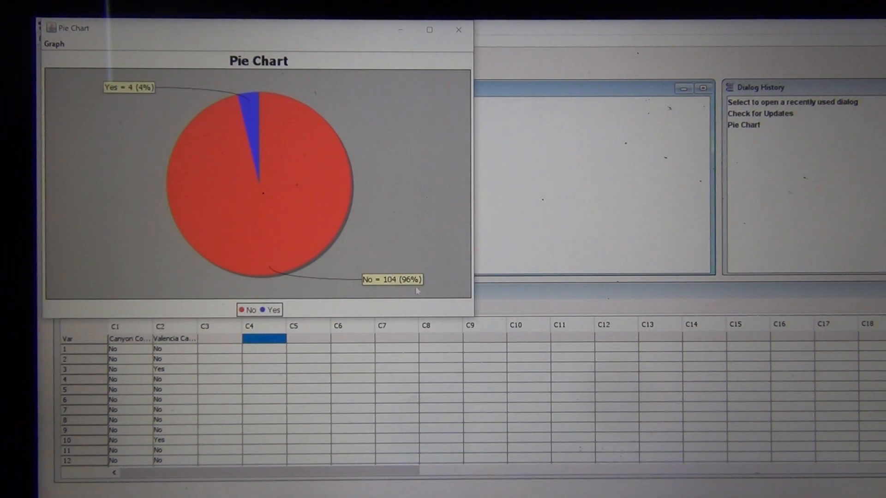
mouse_move(398, 287)
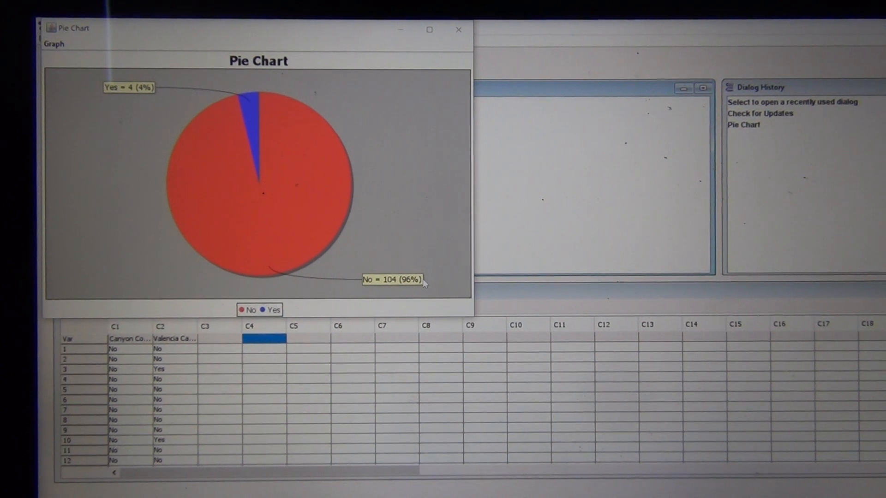
mouse_move(400, 32)
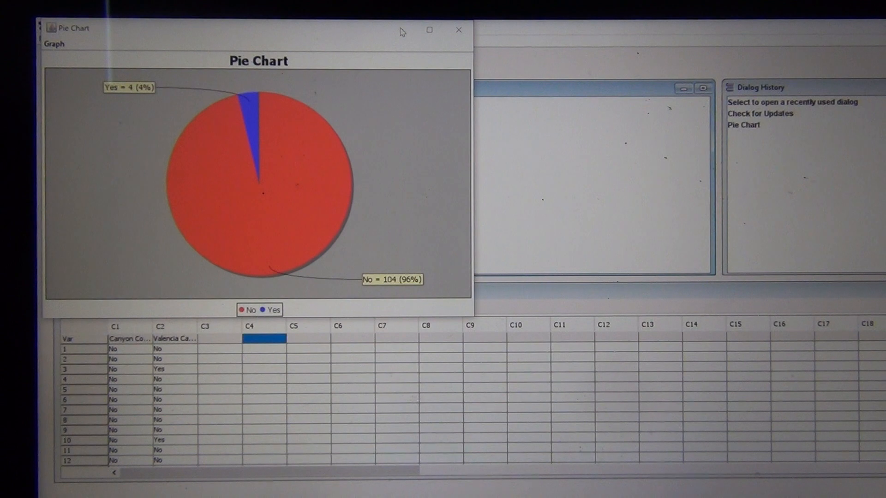
mouse_move(415, 29)
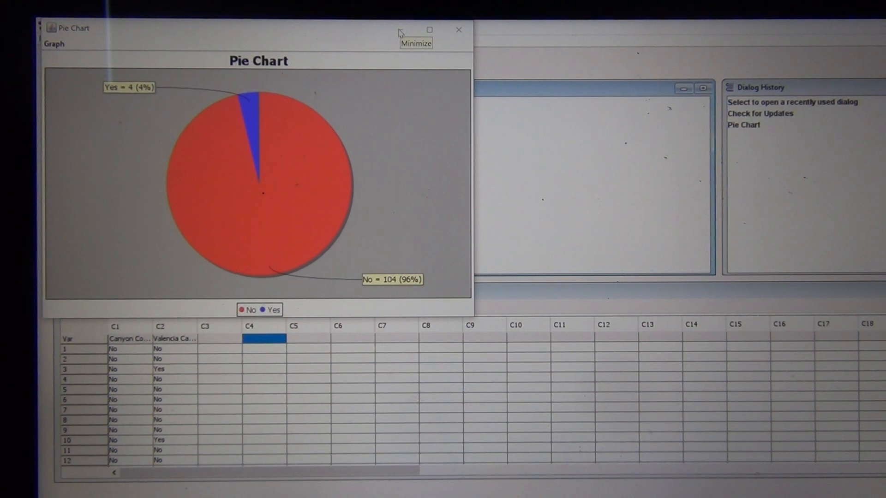
mouse_move(399, 31)
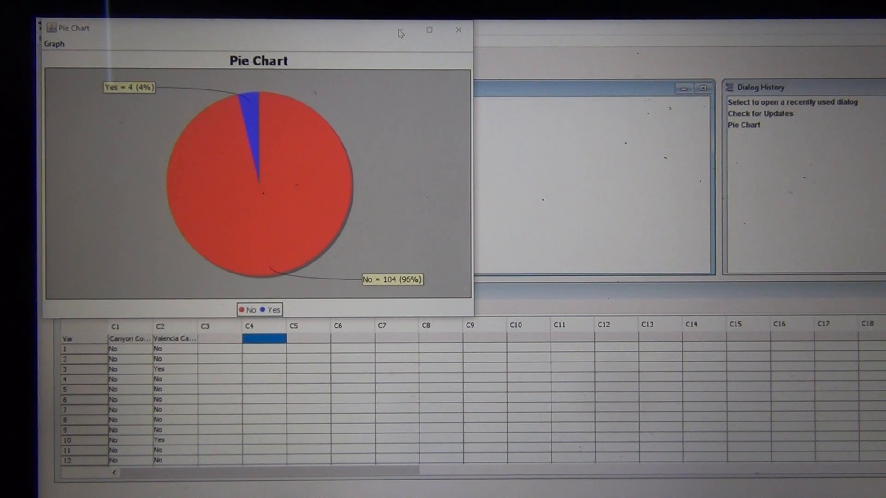
Step: Close the Canyon Country pie chart to return to the log
left_click(459, 30)
type("Canyon Country: 4 smoke, 108 total (0.037)")
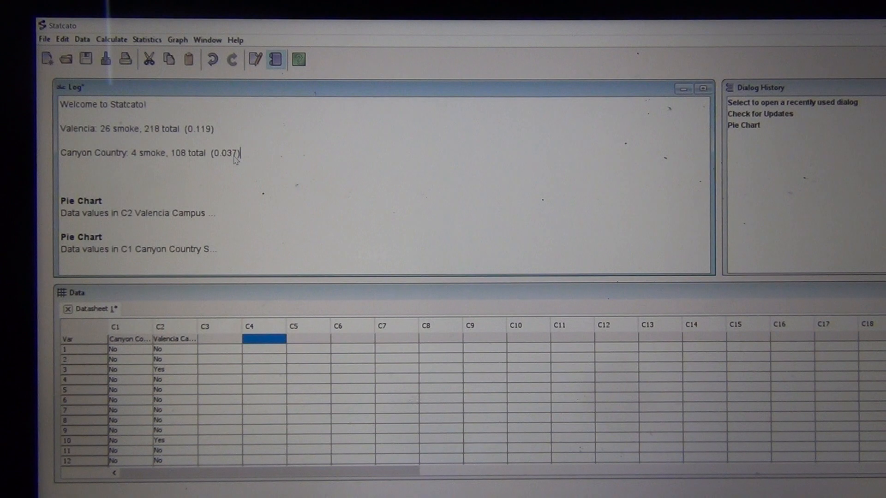
mouse_move(213, 134)
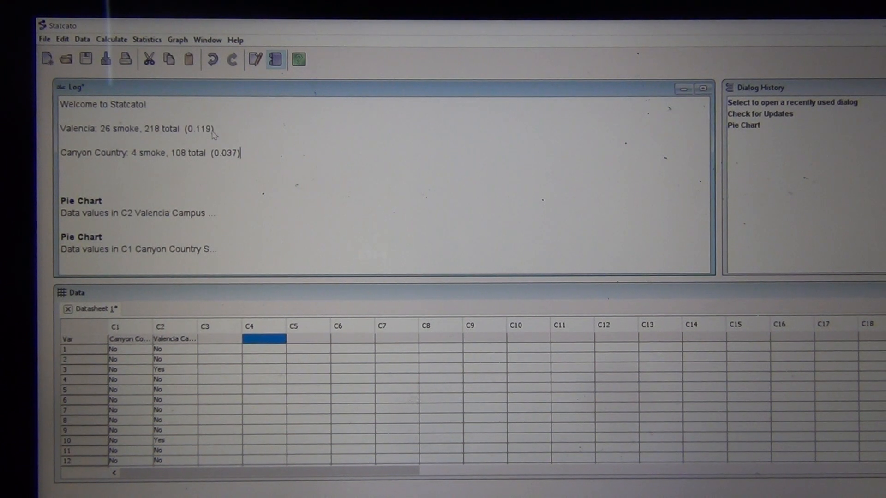
mouse_move(237, 162)
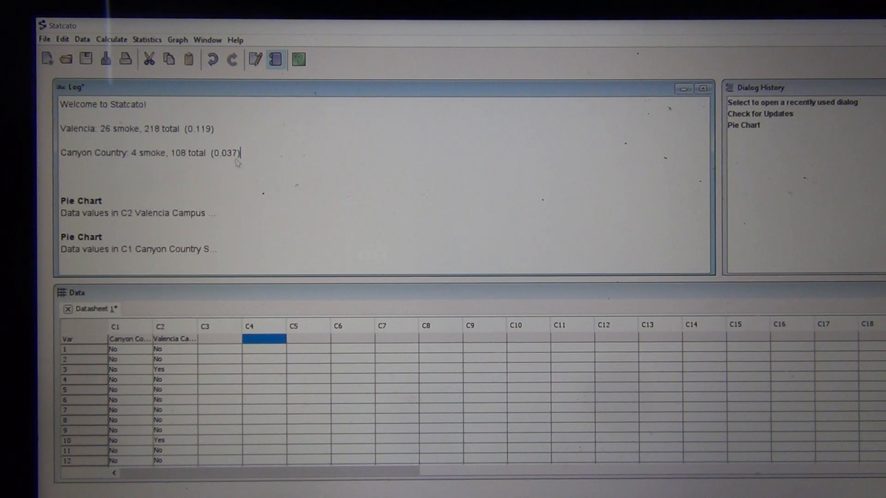
mouse_move(238, 164)
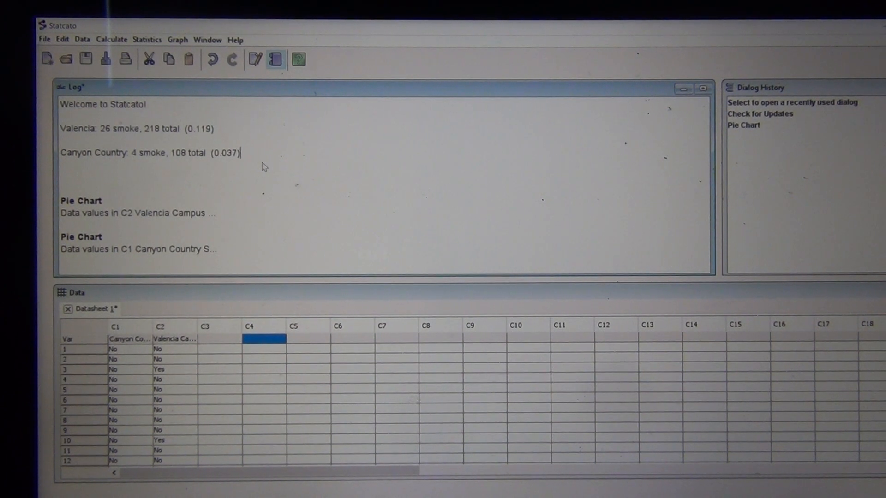
mouse_move(216, 132)
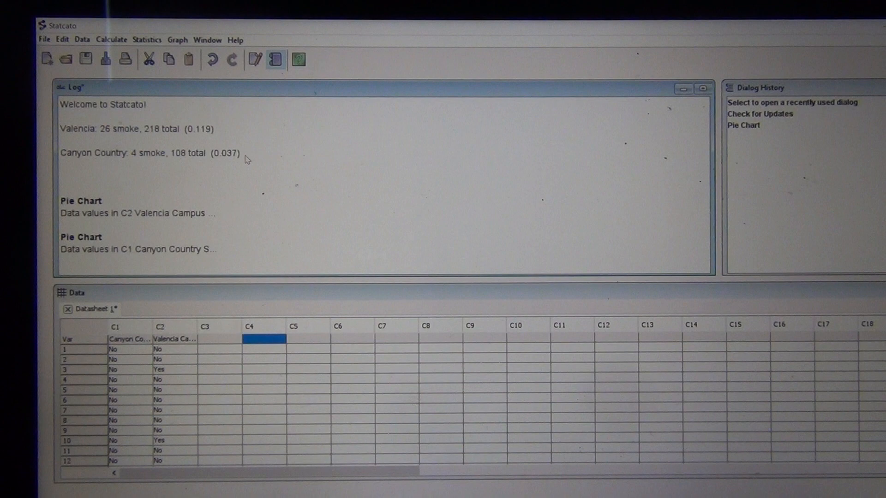
mouse_move(251, 173)
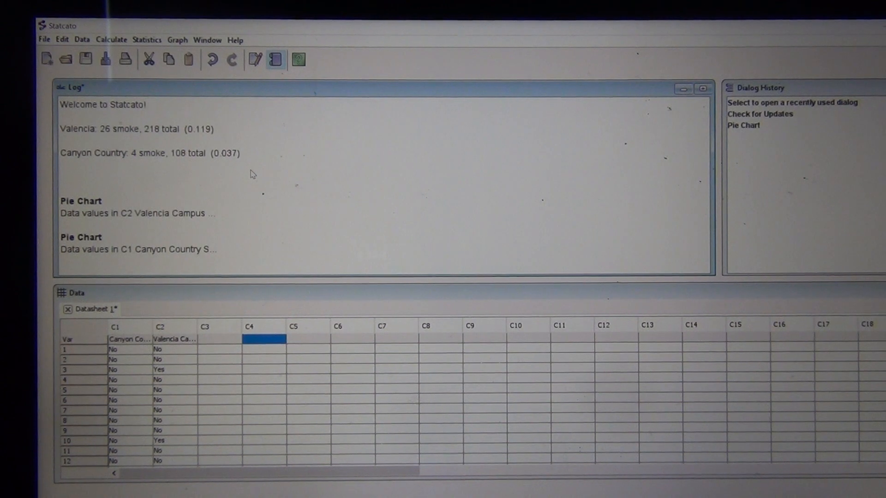
Step: Start a 2-Population Proportions hypothesis test using summarized sample data
left_click(147, 40)
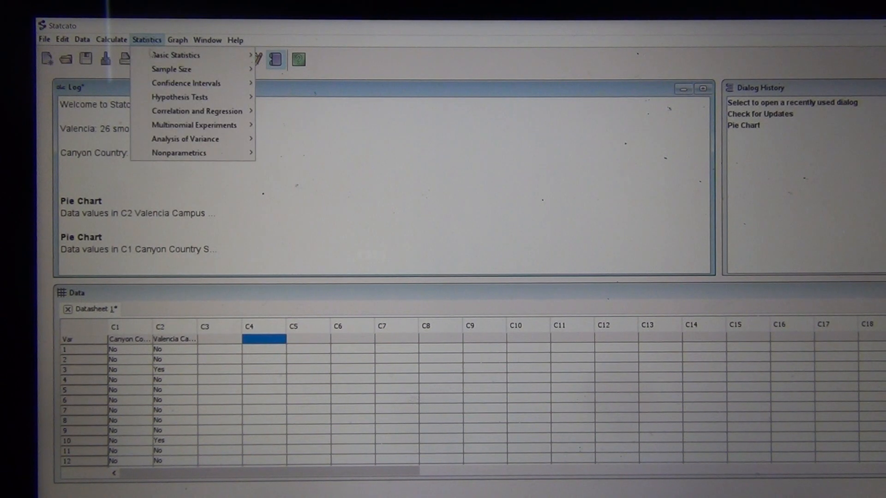
mouse_move(182, 97)
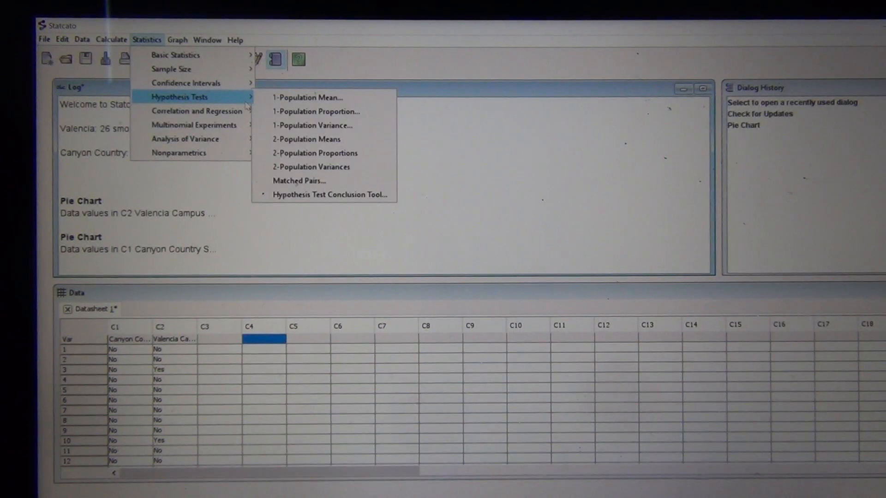
mouse_move(315, 153)
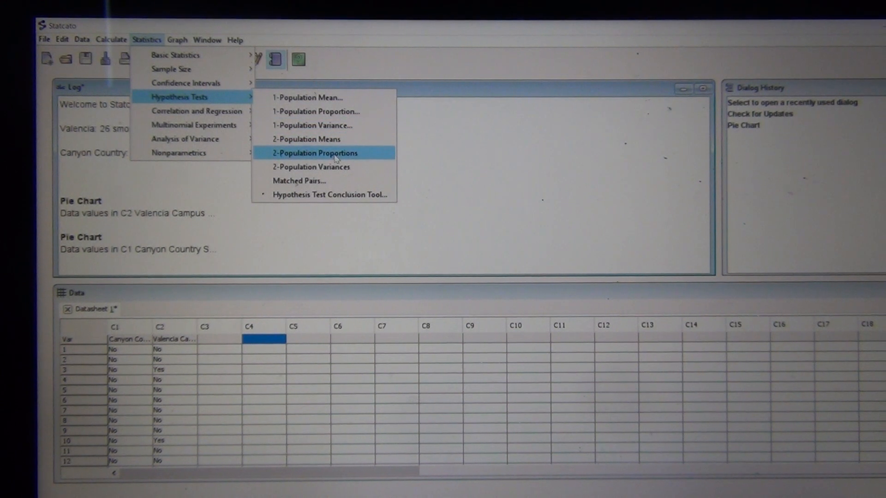
left_click(316, 154)
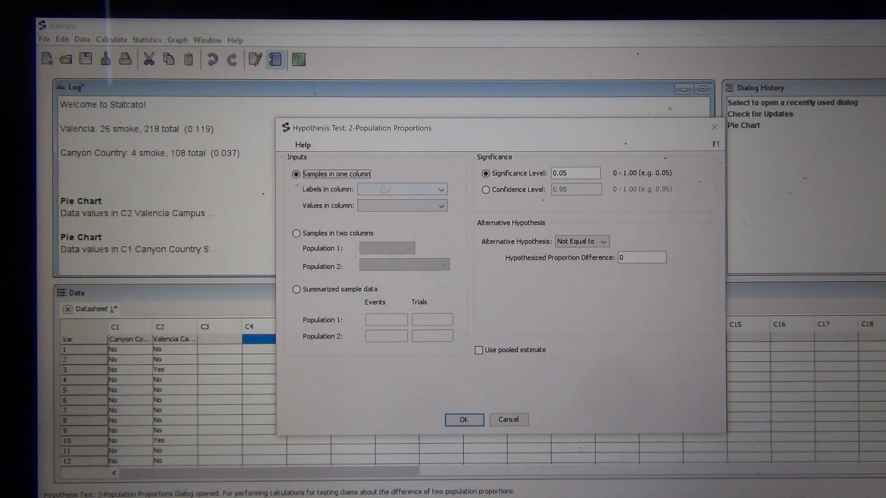
mouse_move(364, 258)
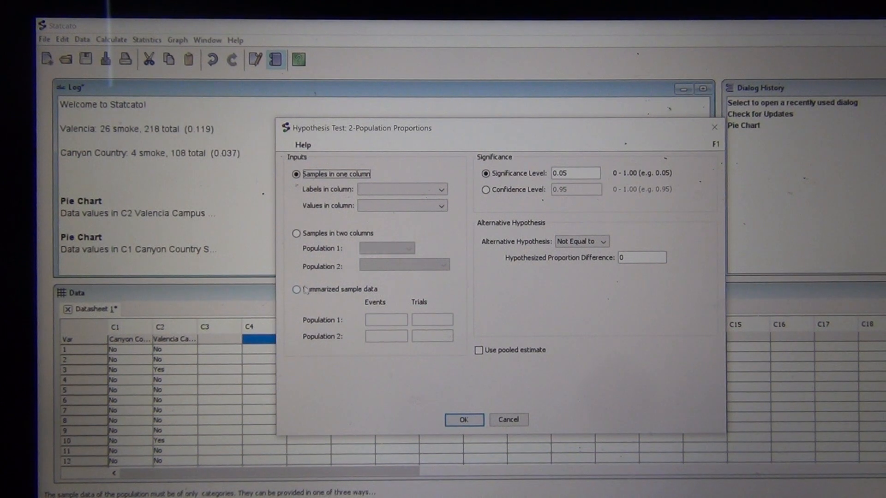
left_click(296, 289)
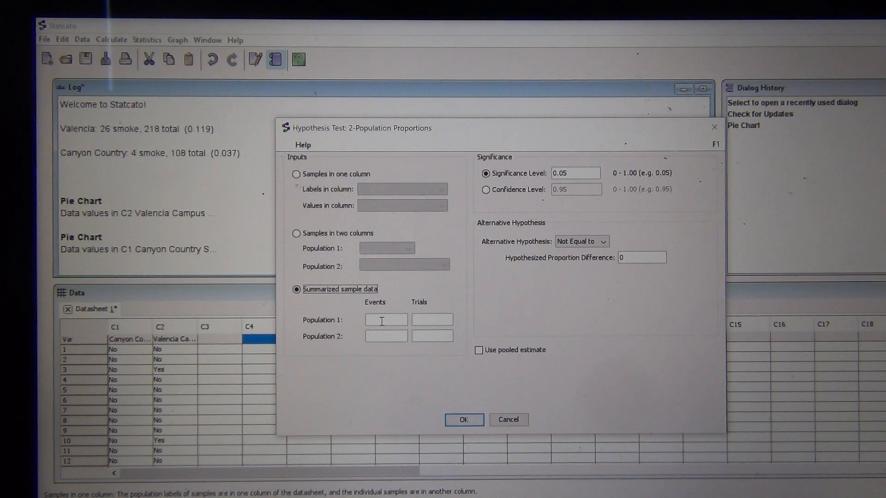
Step: Enter population 1 as 26 events of 218 trials and population 2 as 4 of 108
left_click(385, 320)
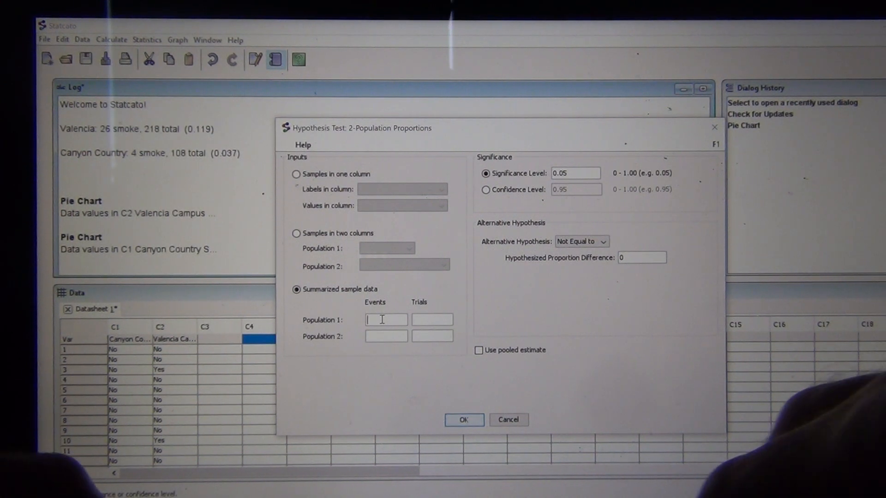
type("26")
left_click(431, 319)
type("2")
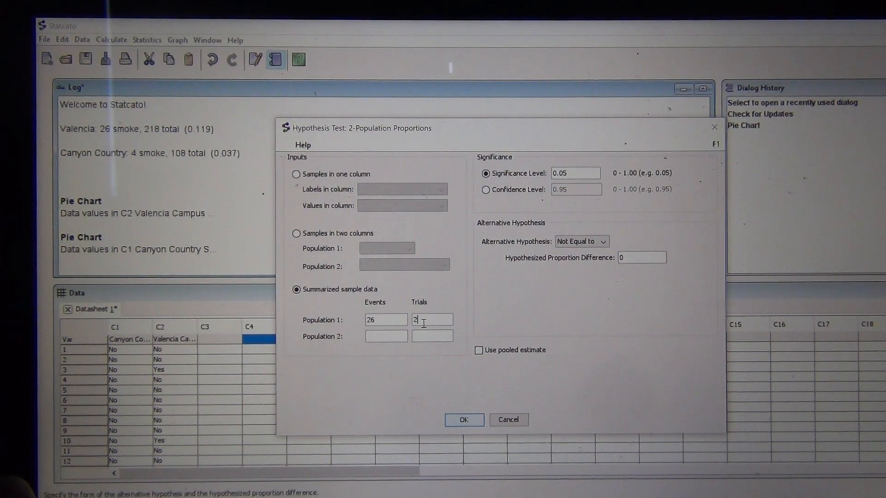
type("18")
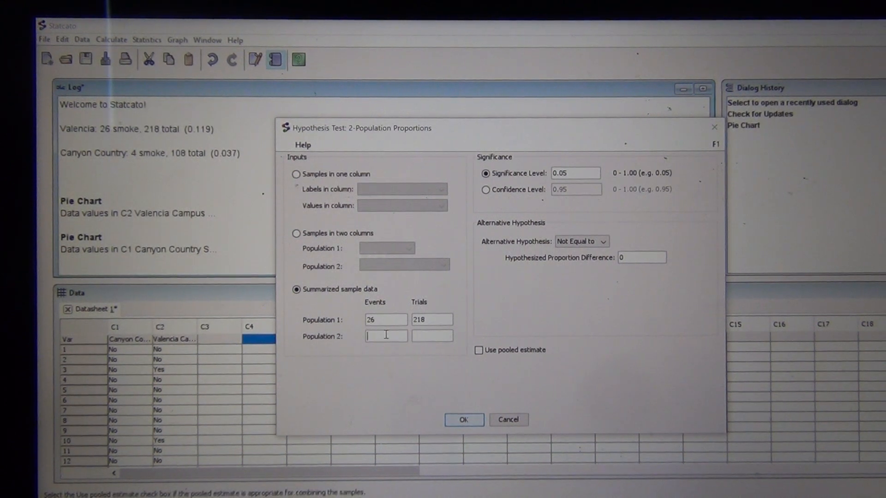
type("4")
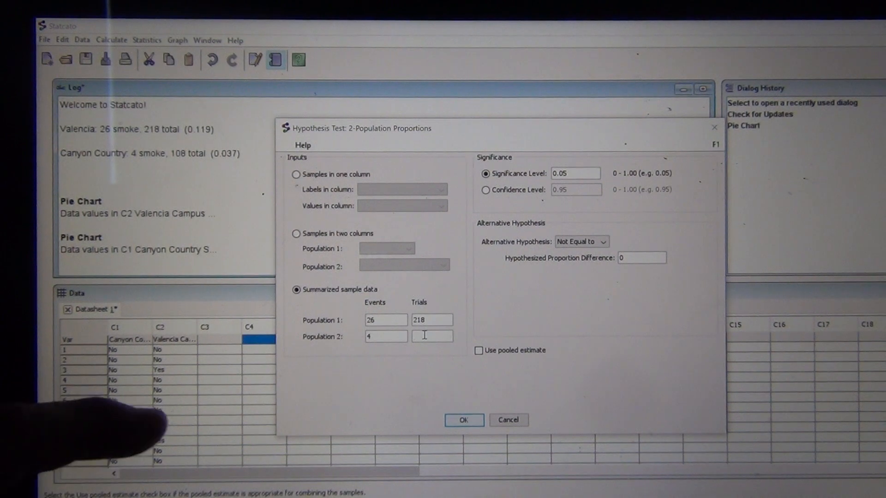
type("108")
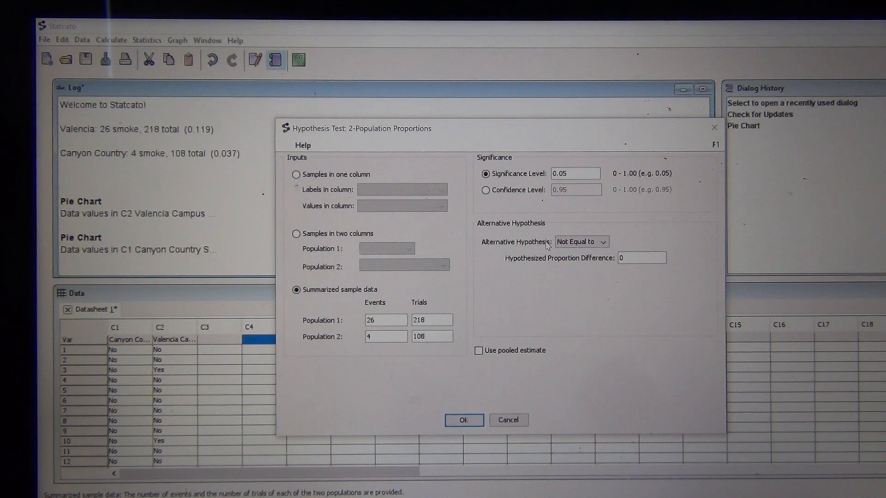
Step: Set the alternative hypothesis to Greater than
left_click(603, 241)
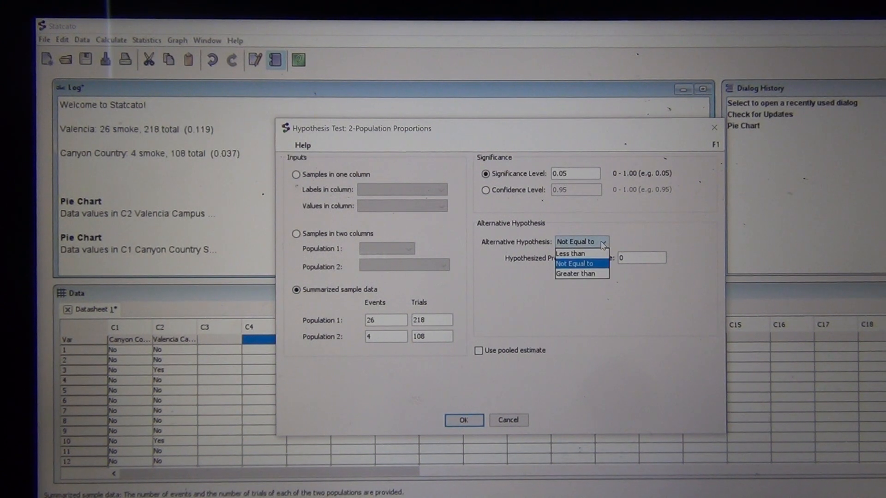
mouse_move(575, 274)
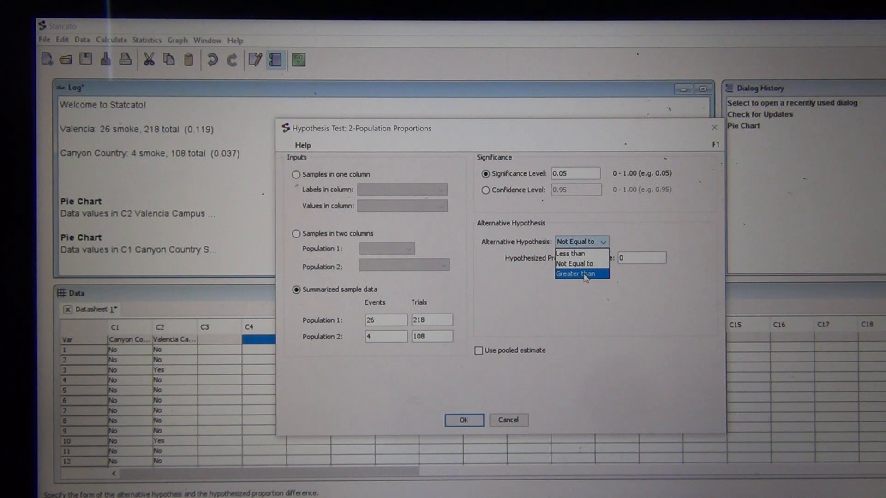
left_click(583, 274)
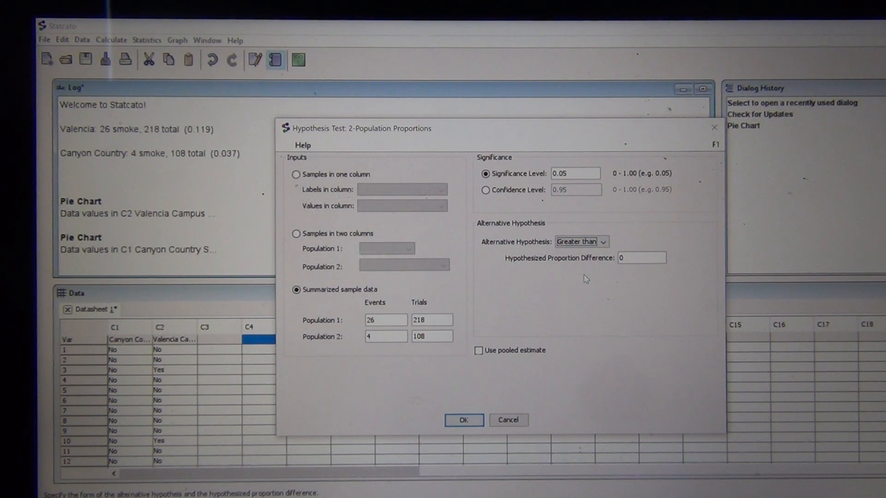